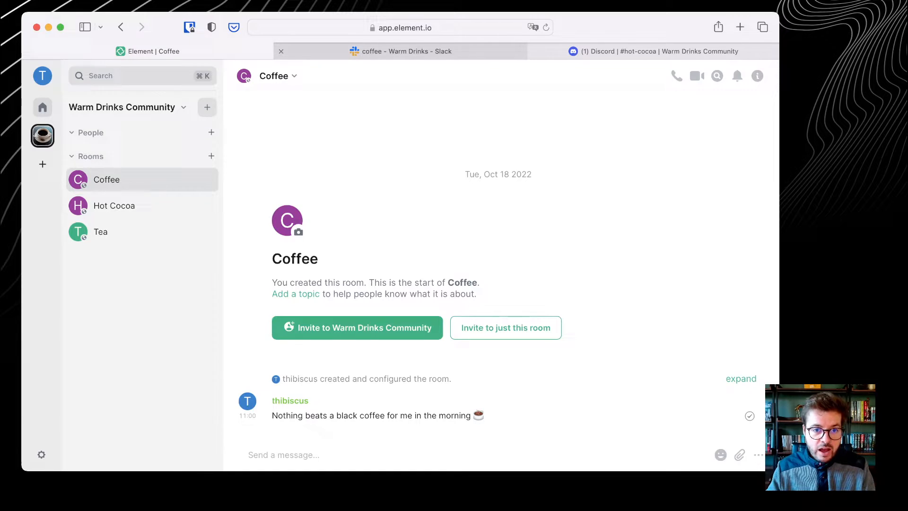
# View the empty Slack #coffee channel, then the empty Discord #hot-cocoa channel
pyautogui.click(399, 51)
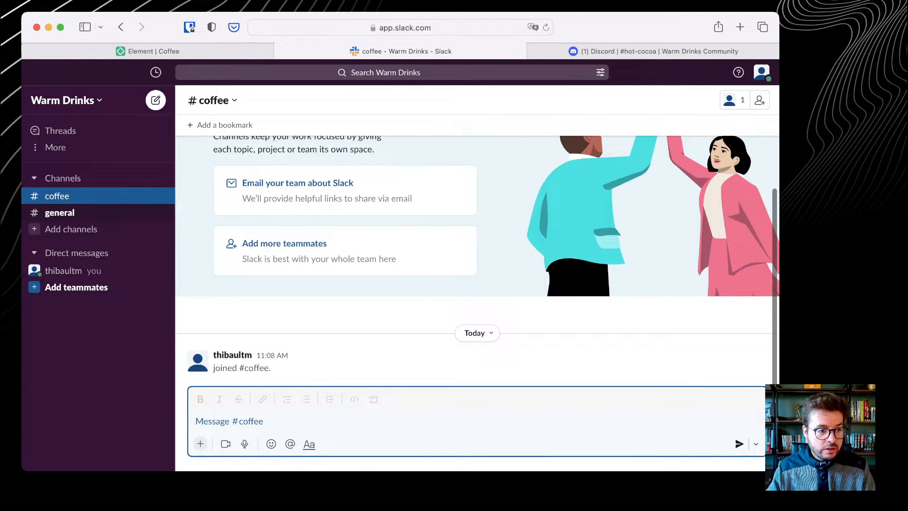
pyautogui.click(652, 51)
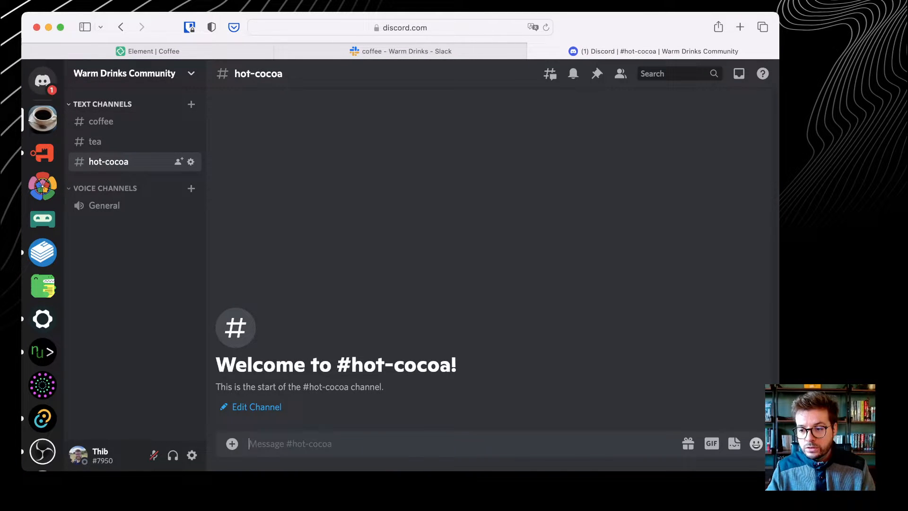
pyautogui.moveTo(101, 121)
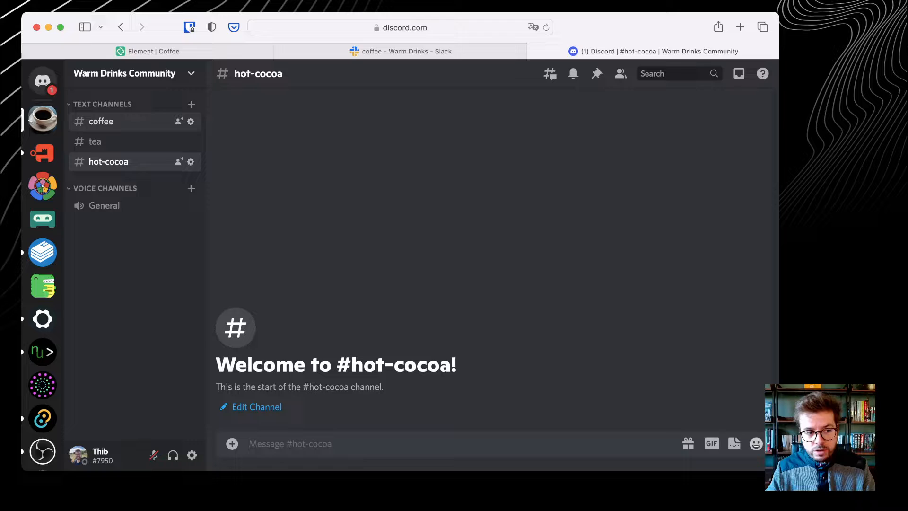
pyautogui.moveTo(95, 141)
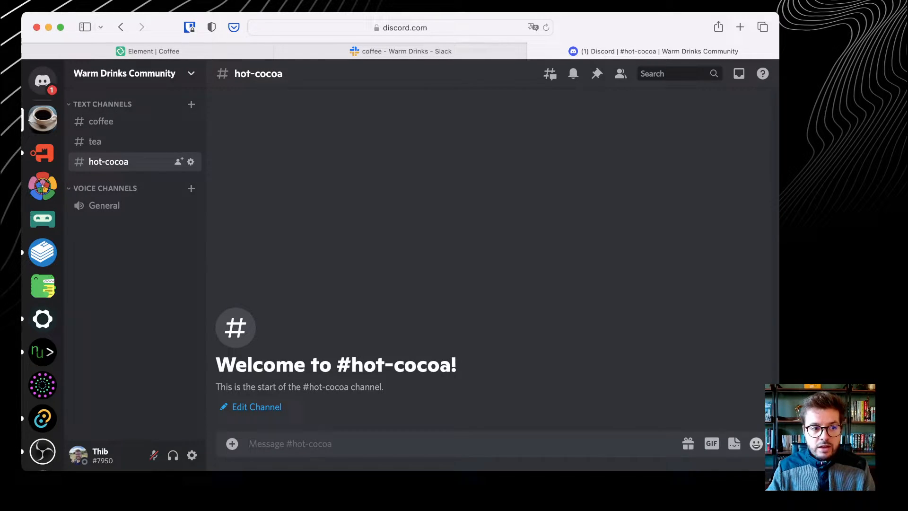
# Return to the Element Coffee room and show its room info panel
pyautogui.click(147, 51)
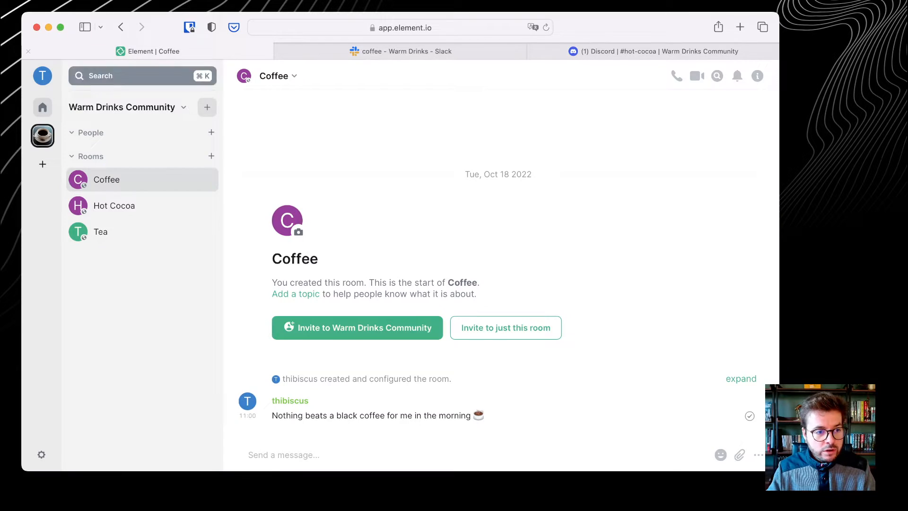
pyautogui.moveTo(142, 180)
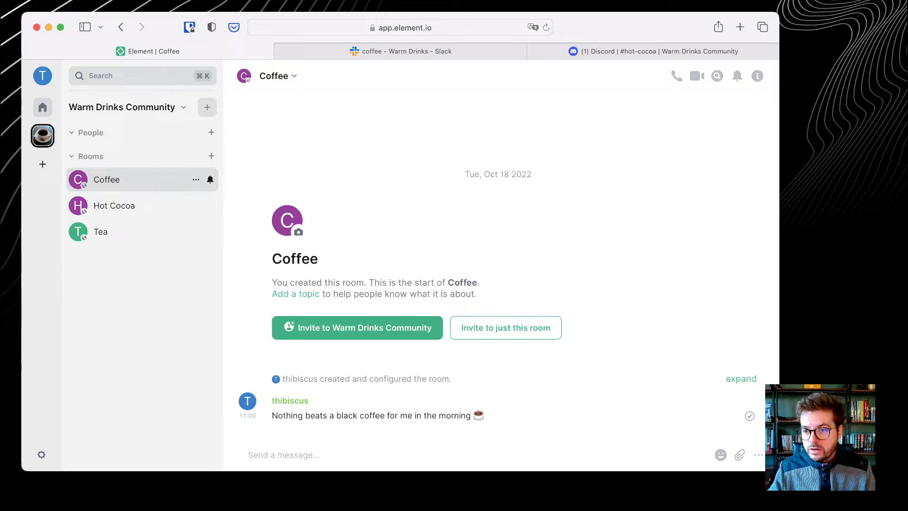
pyautogui.click(756, 75)
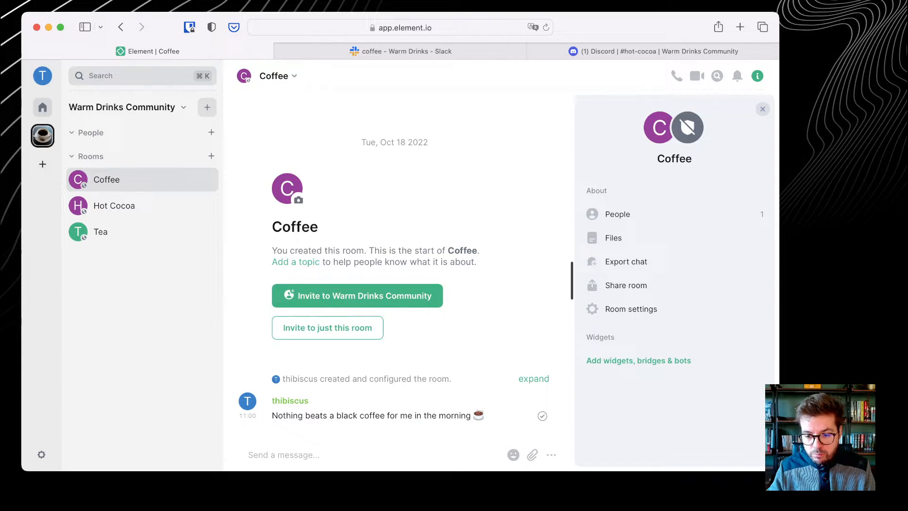
# Add a Slack bridge to the Coffee room via the integrations manager and start 'Add to Slack' sign-in
pyautogui.click(637, 361)
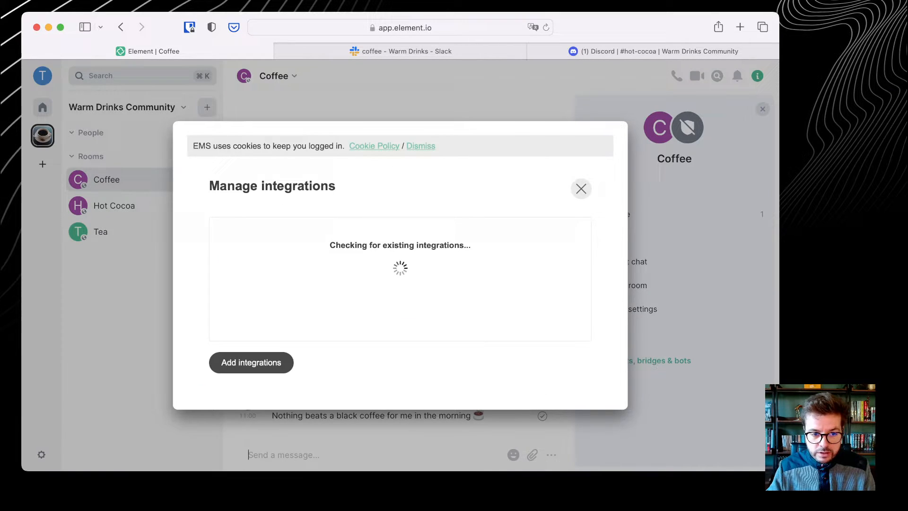
pyautogui.click(251, 362)
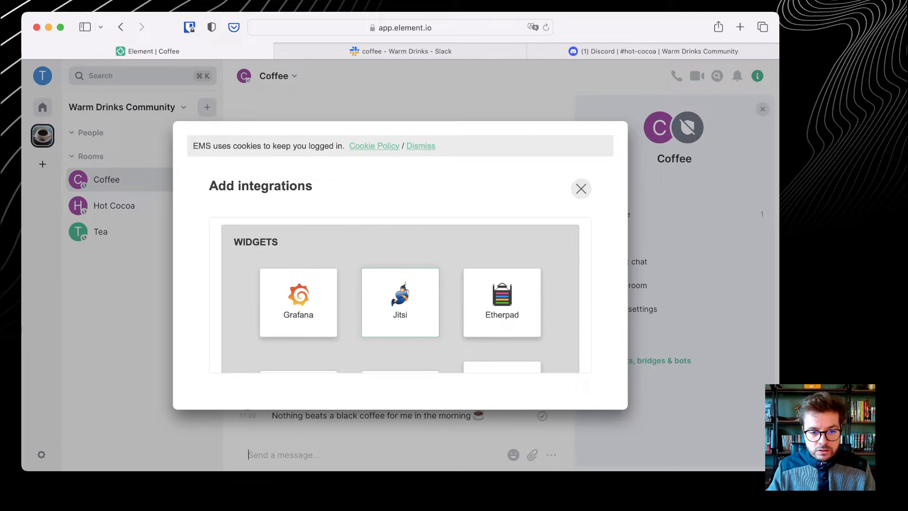
pyautogui.scroll(-3)
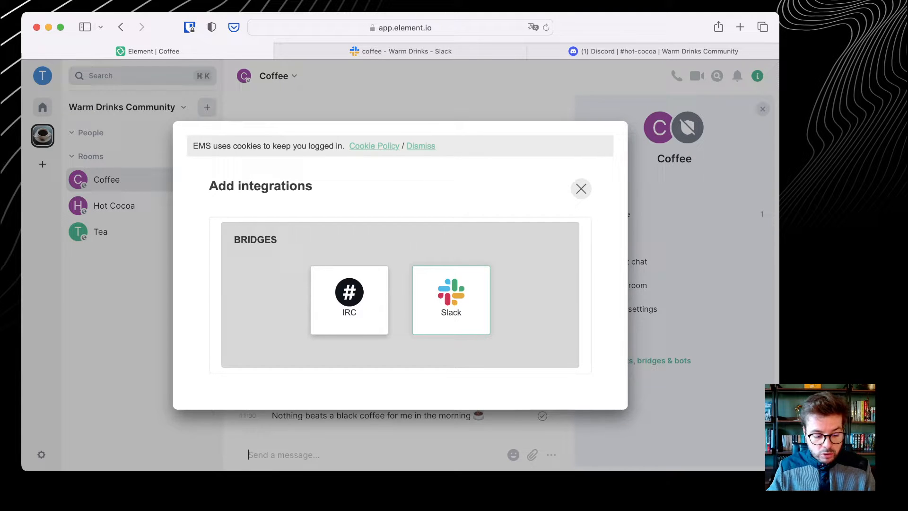
pyautogui.click(450, 300)
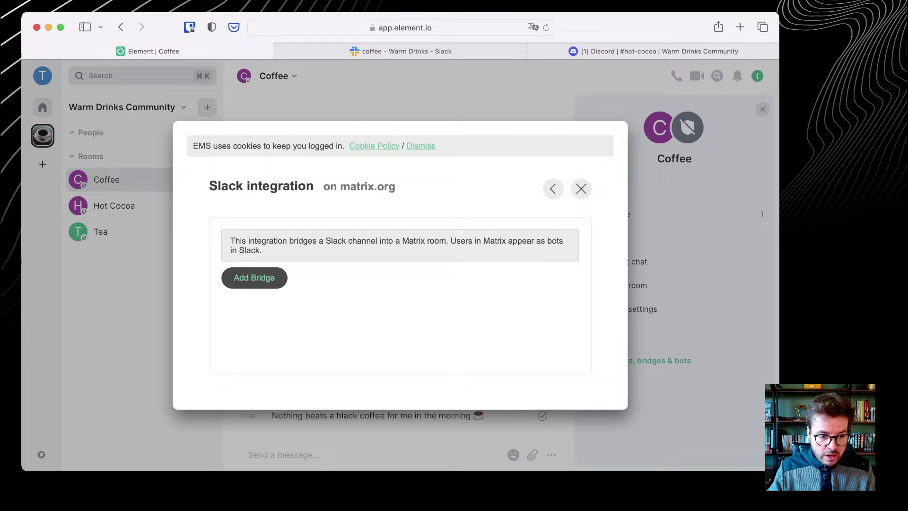
pyautogui.click(253, 277)
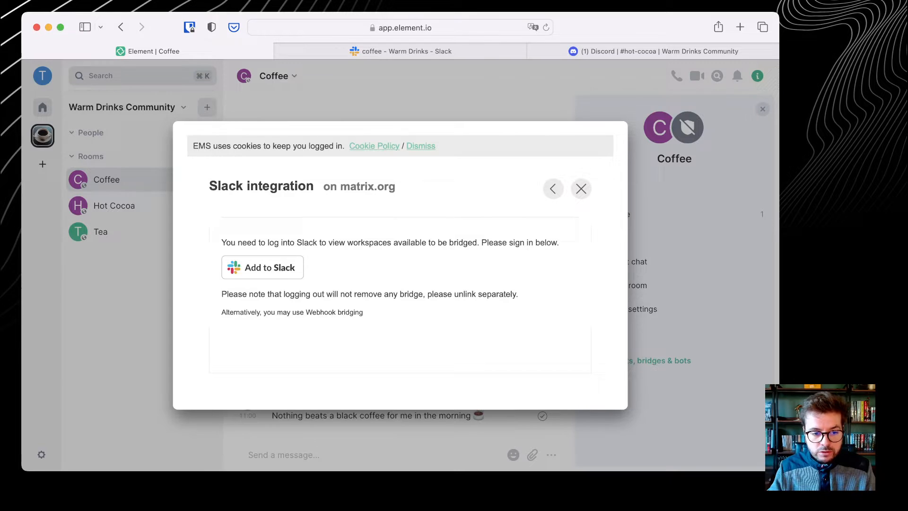
pyautogui.click(262, 266)
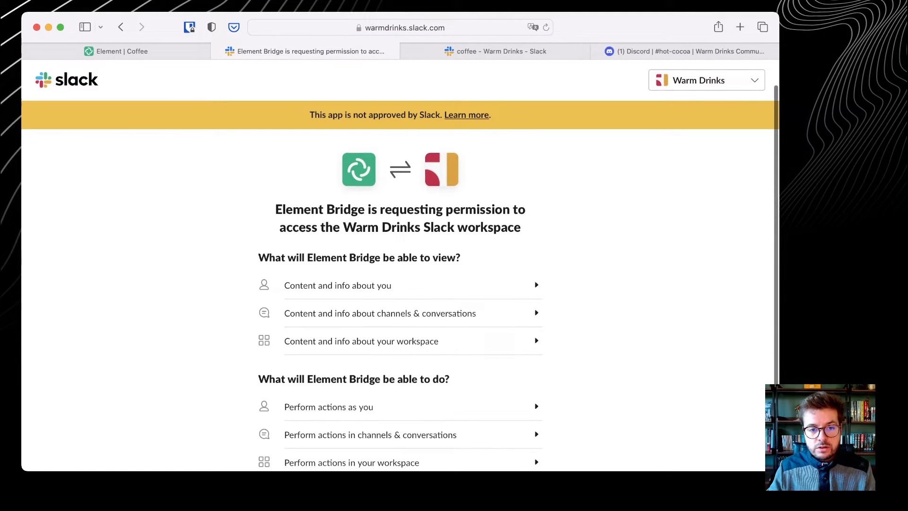
# Allow Element Bridge access to the Warm Drinks Slack workspace
pyautogui.scroll(-3)
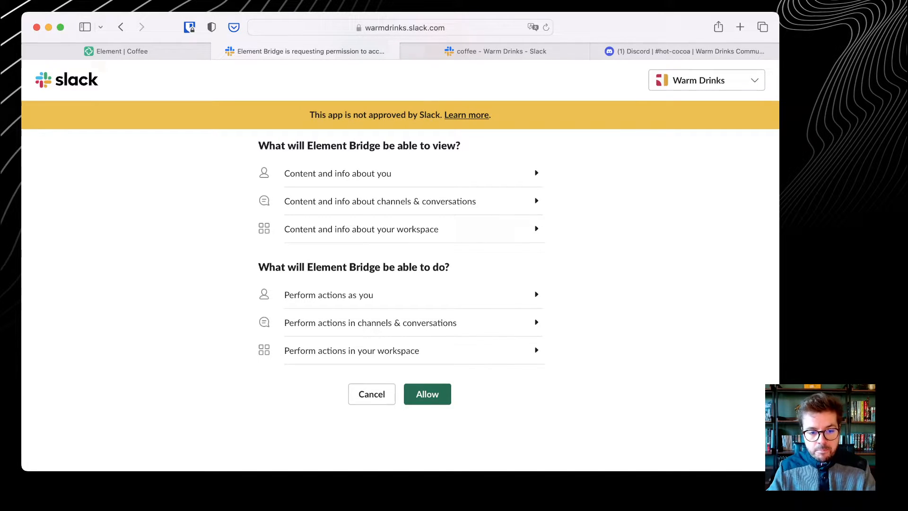
pyautogui.scroll(3)
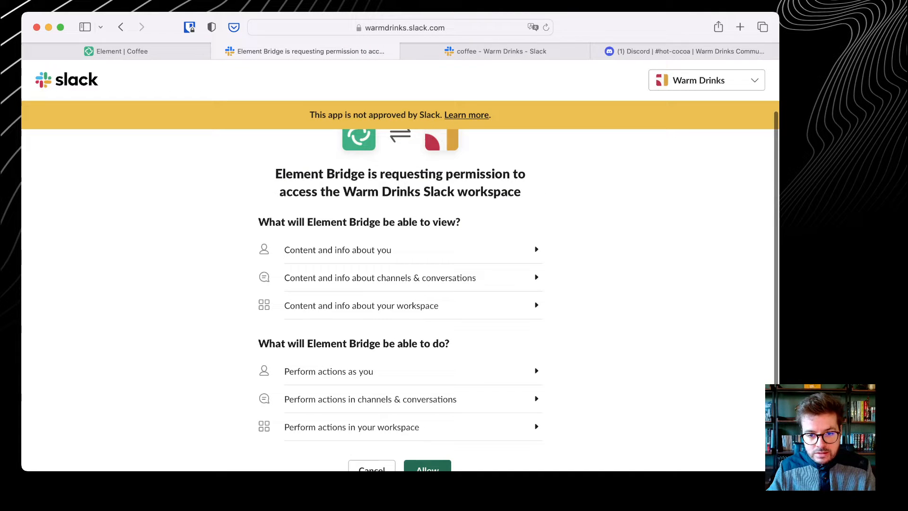
pyautogui.scroll(-3)
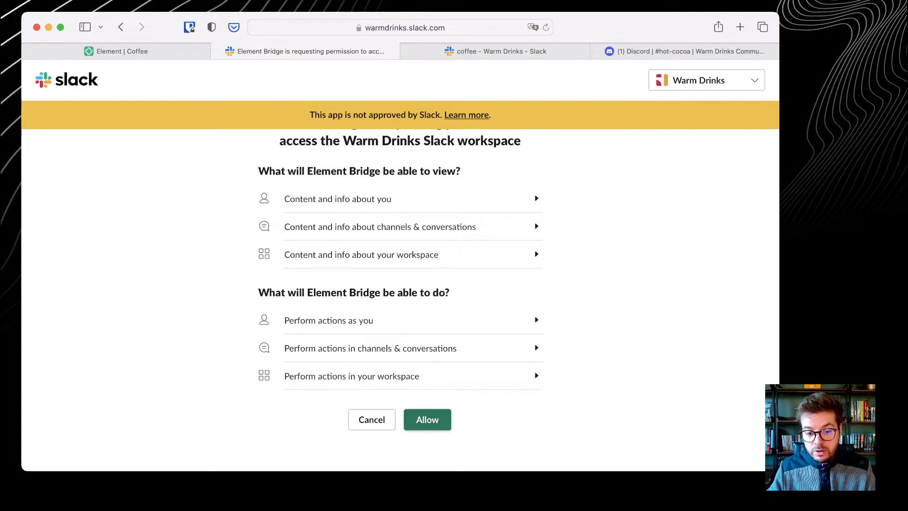
pyautogui.click(426, 419)
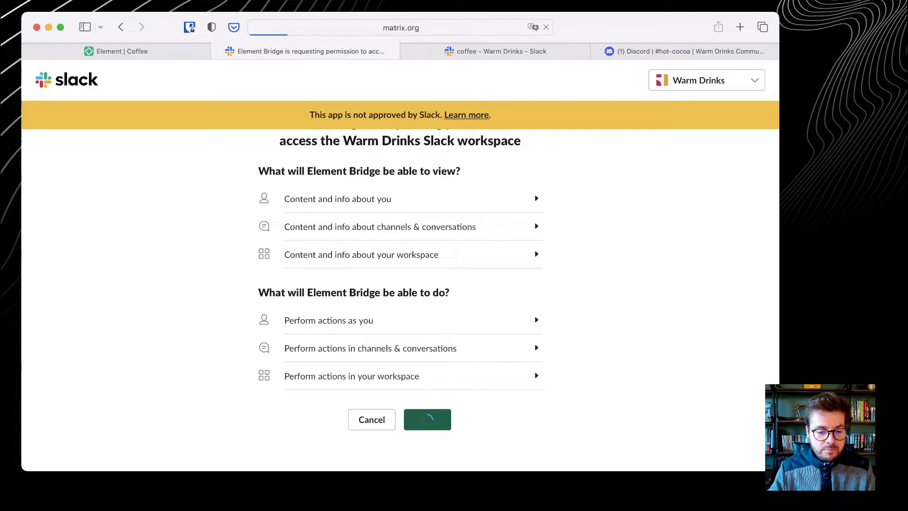
pyautogui.click(427, 419)
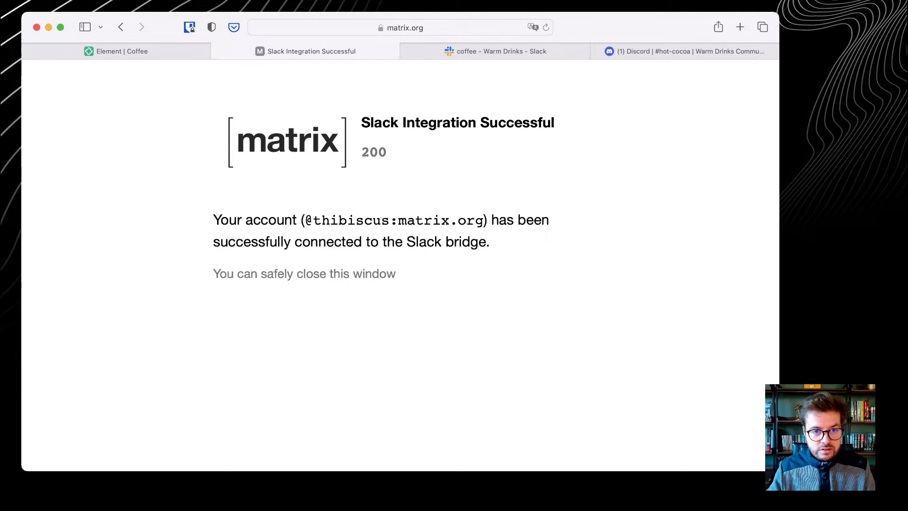
# Close the 'Slack Integration Successful' page and go back to Element's Slack integration dialog
pyautogui.click(115, 51)
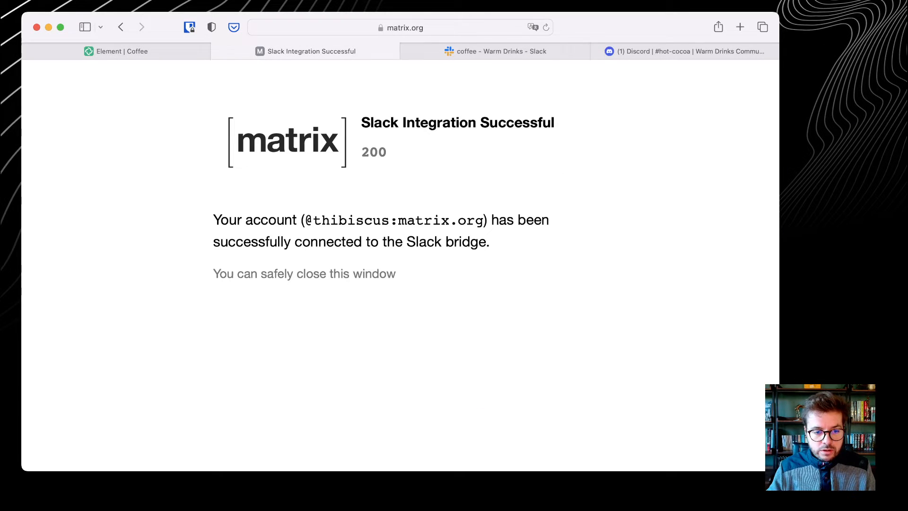
pyautogui.click(147, 51)
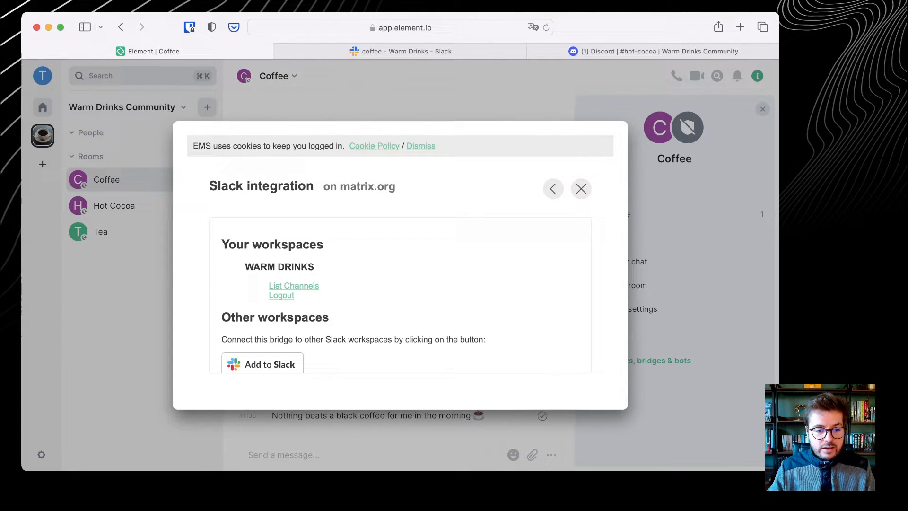
# Link the Coffee room to Warm Drinks' #coffee channel, select the bot invite command, and go to Slack
pyautogui.click(293, 284)
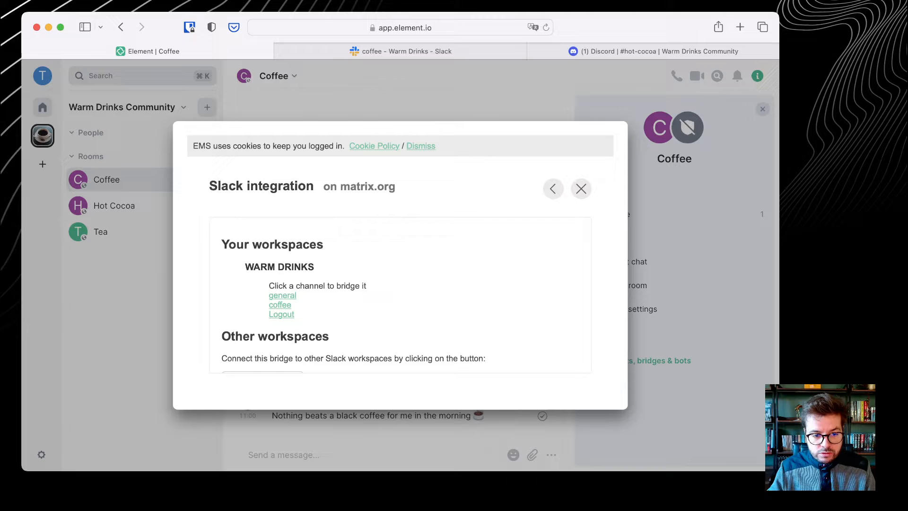
pyautogui.click(279, 304)
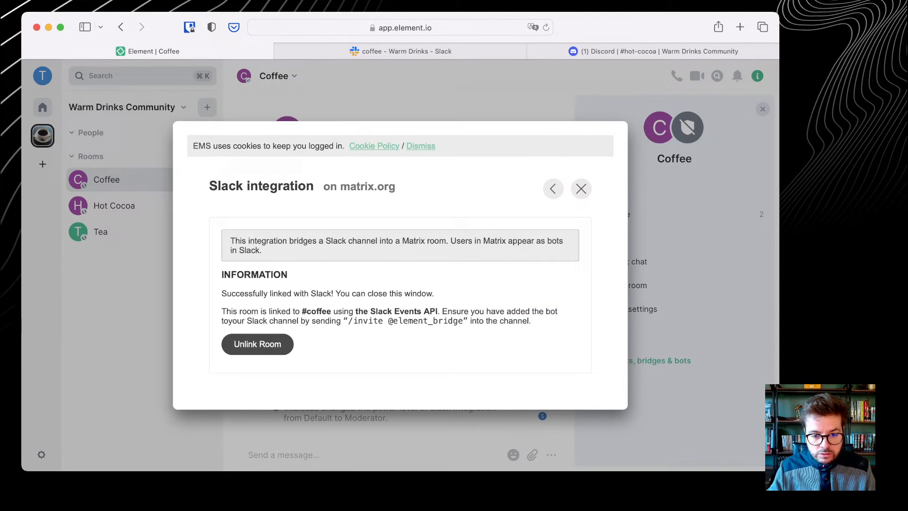
pyautogui.doubleClick(405, 321)
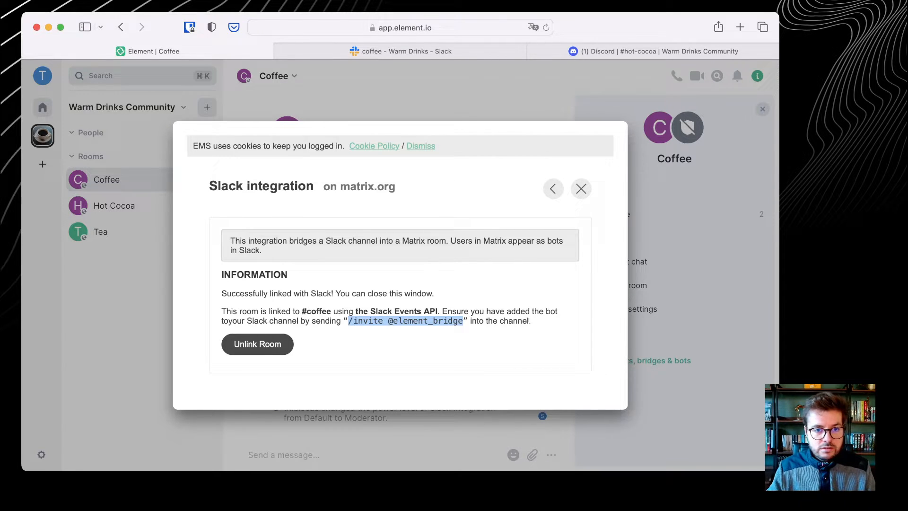
pyautogui.click(399, 51)
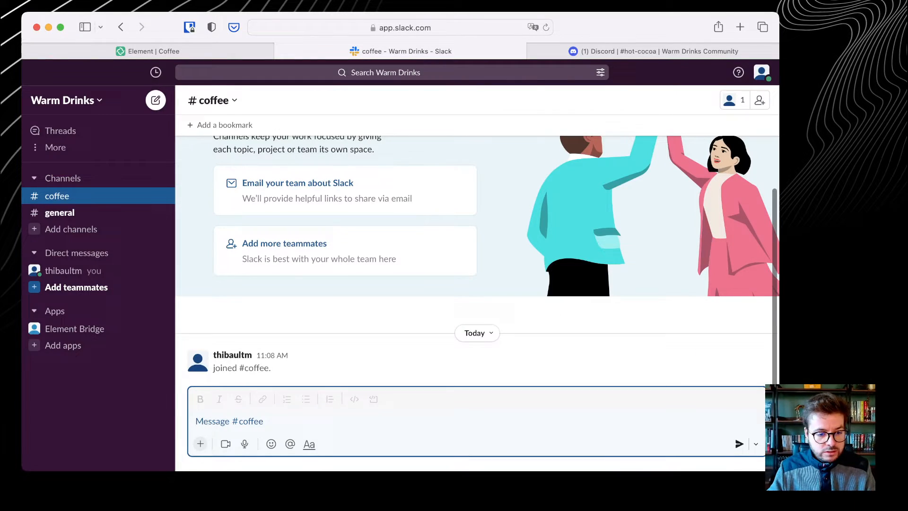
pyautogui.write('/invite @element_bridge')
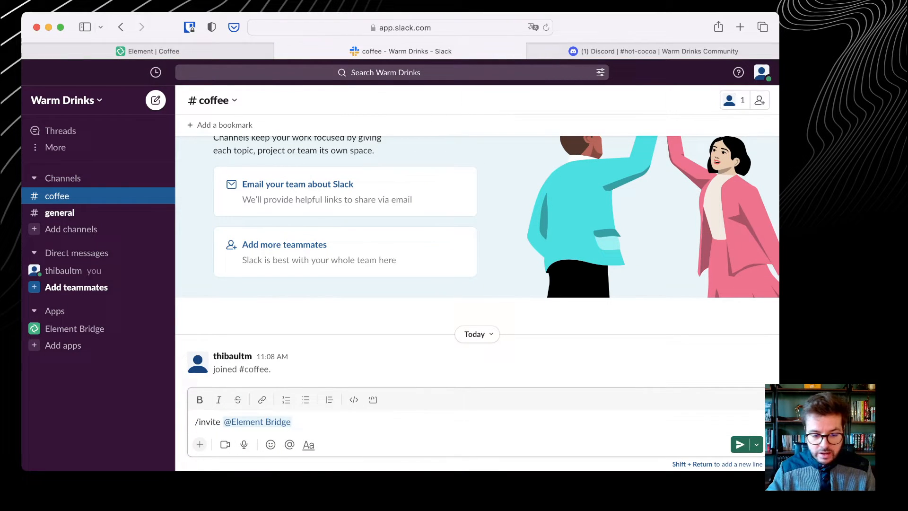
pyautogui.click(739, 445)
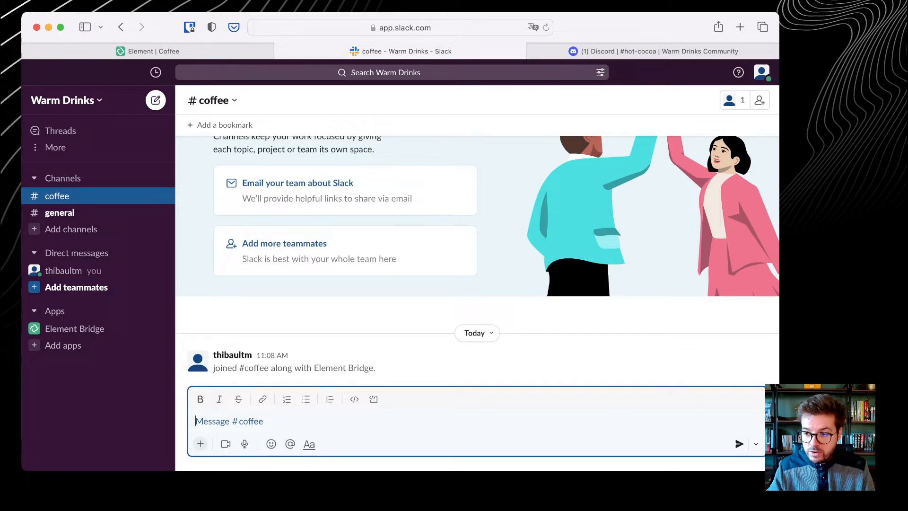
pyautogui.click(147, 52)
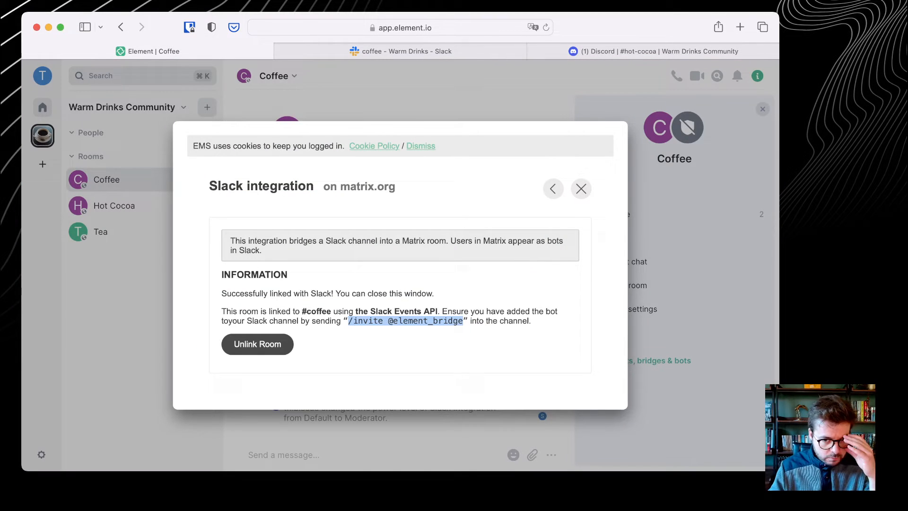
# Close the Slack integration window and confirm Element's 'Hello' reached Slack #coffee
pyautogui.click(579, 190)
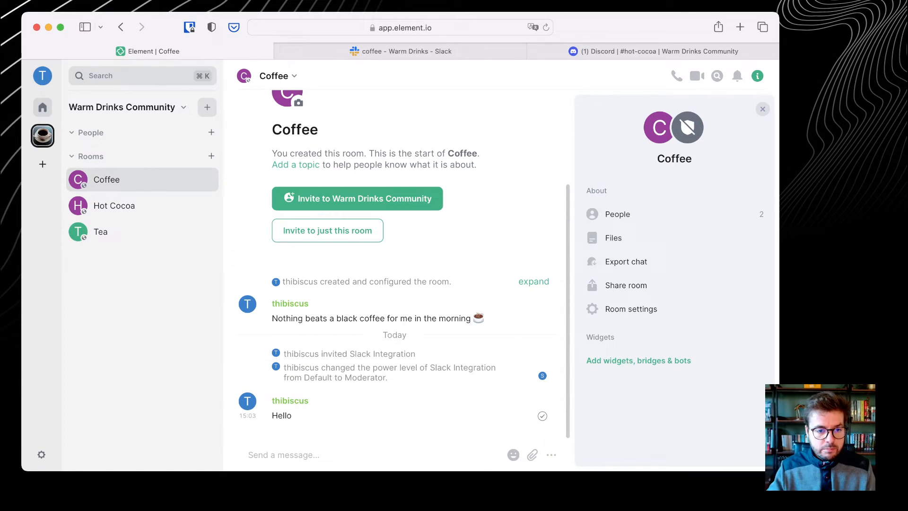
pyautogui.click(399, 51)
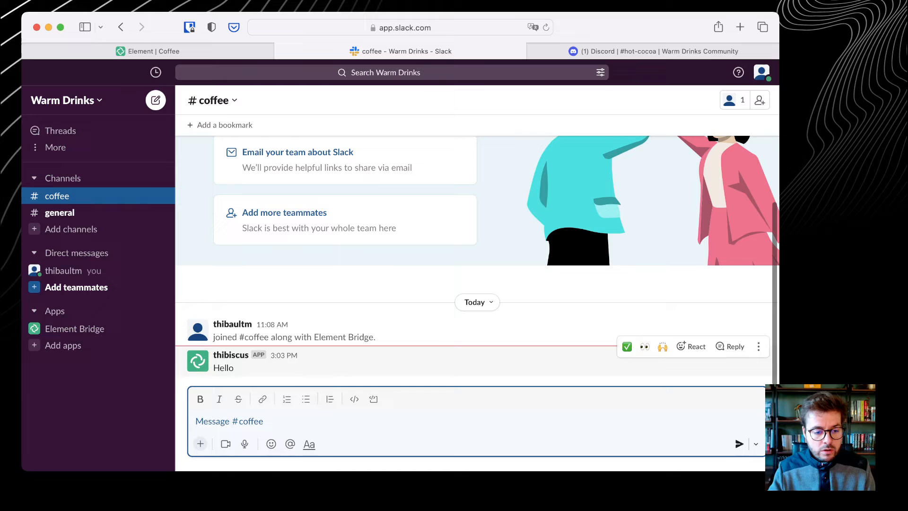
pyautogui.click(147, 51)
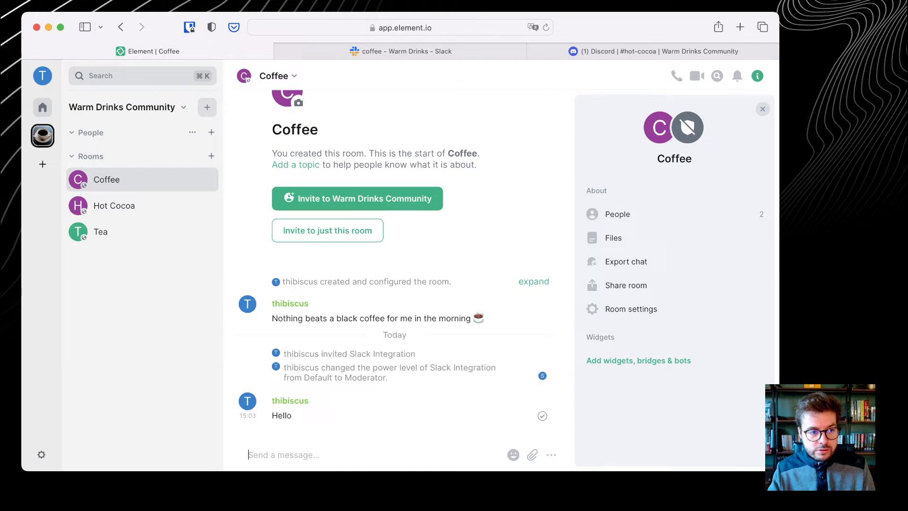
pyautogui.click(42, 76)
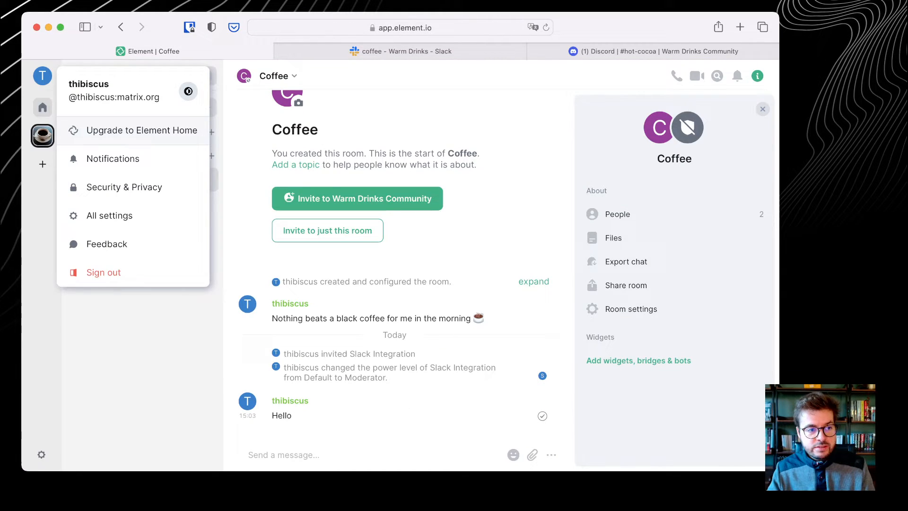
pyautogui.click(394, 261)
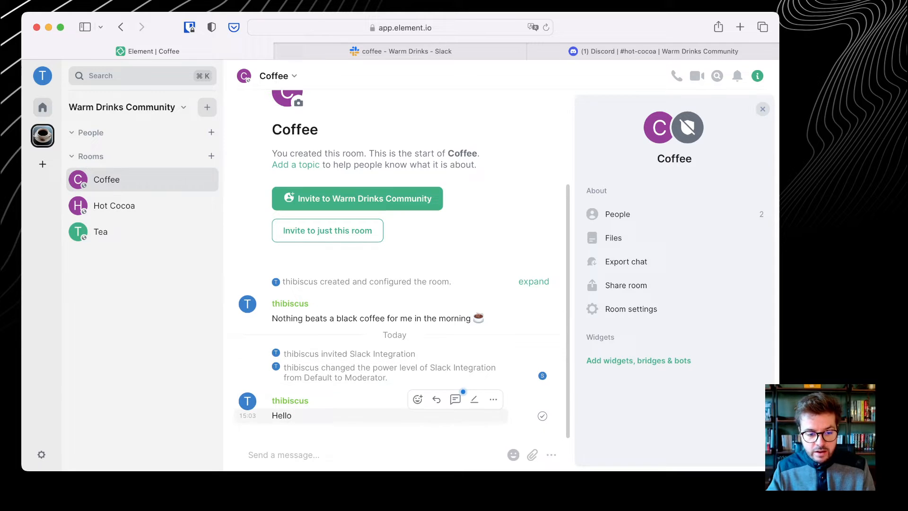
# Reply 'Hello yourself' from Slack #coffee and see it arrive in the Element Coffee room
pyautogui.click(399, 51)
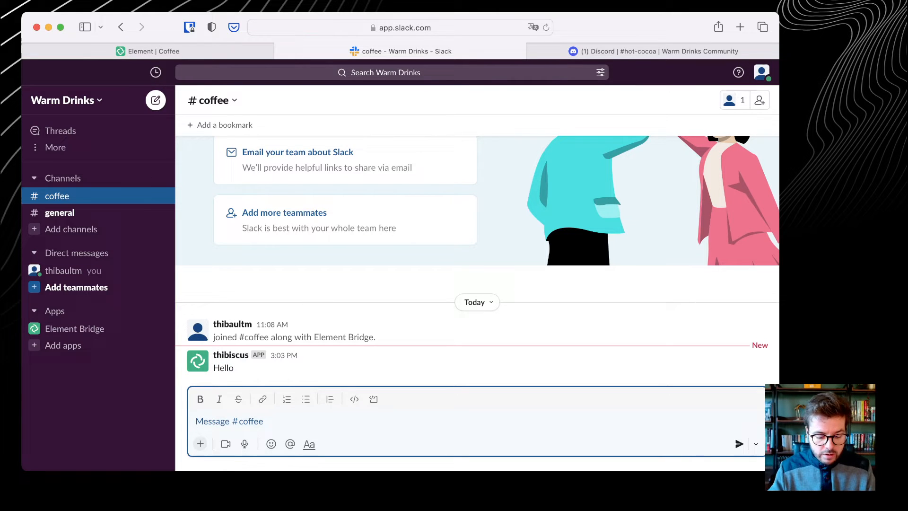
pyautogui.write('Hello yours')
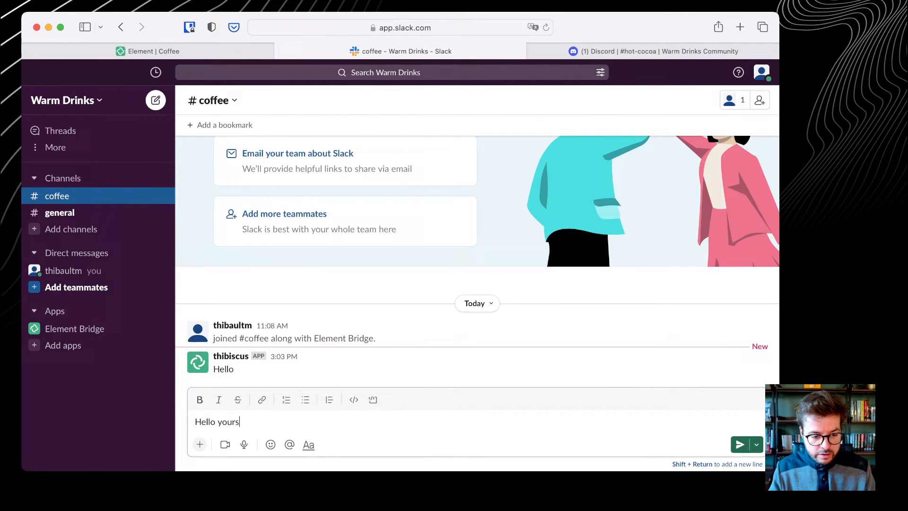
pyautogui.press('Return')
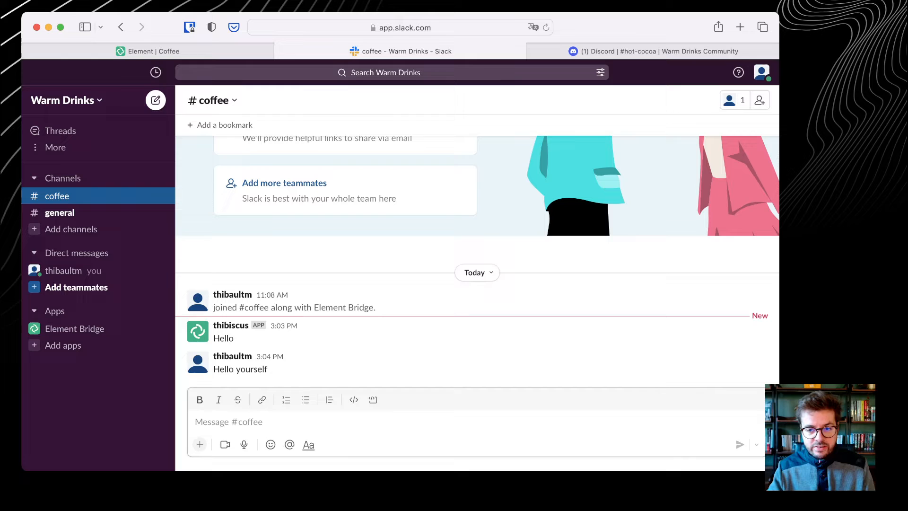
pyautogui.click(147, 51)
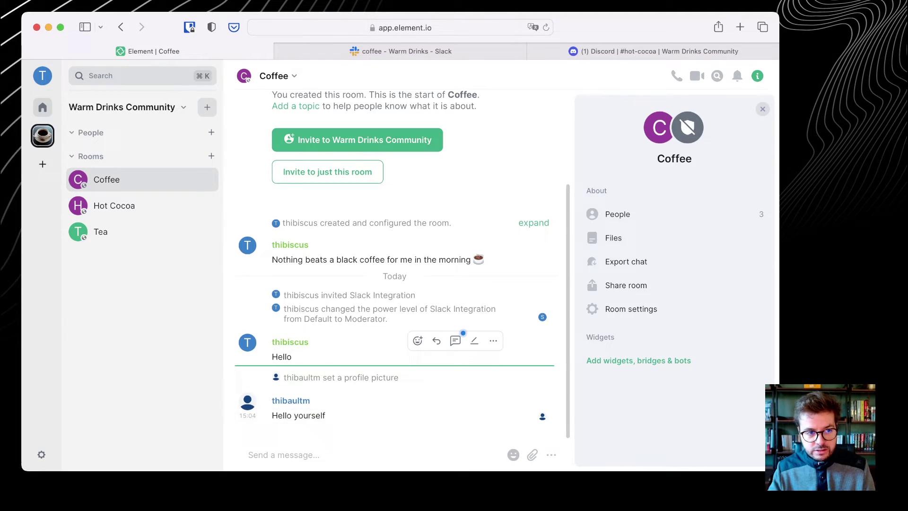
pyautogui.moveTo(297, 415)
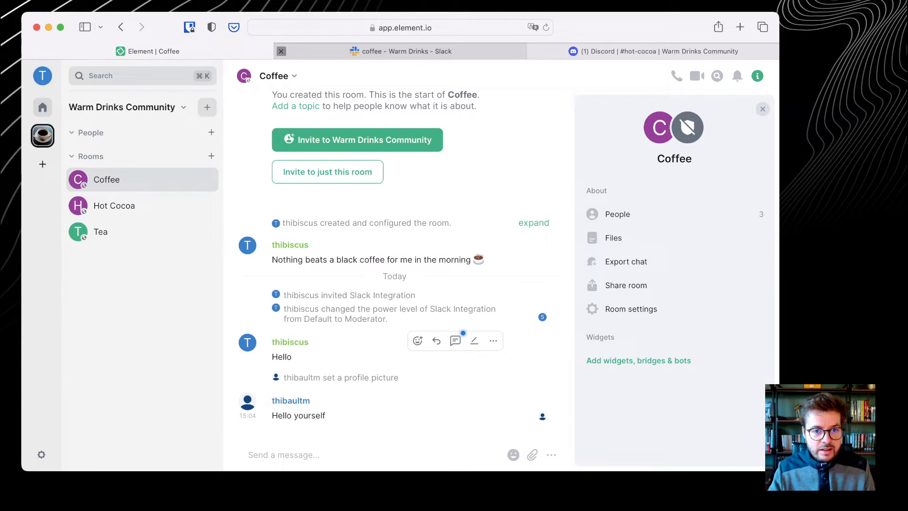
# Close the Slack browser tab and switch to the Hot Cocoa room in Element
pyautogui.click(281, 51)
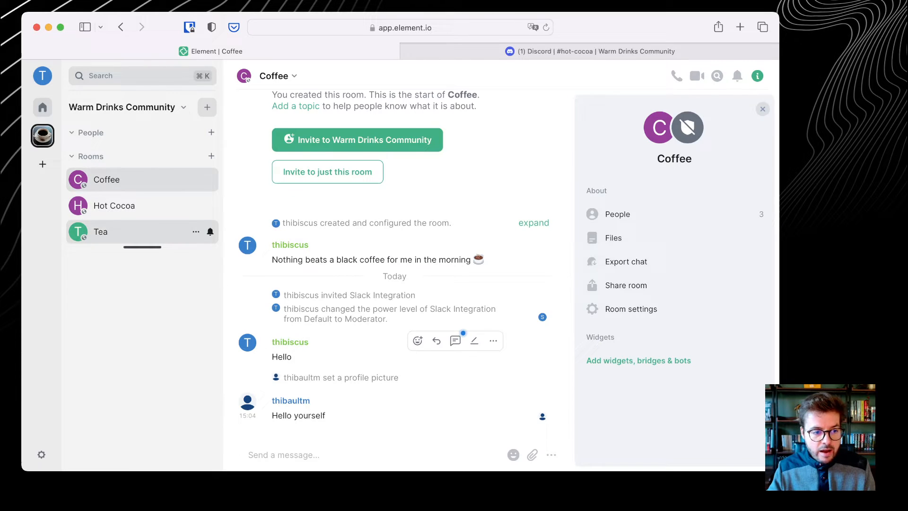
pyautogui.moveTo(114, 206)
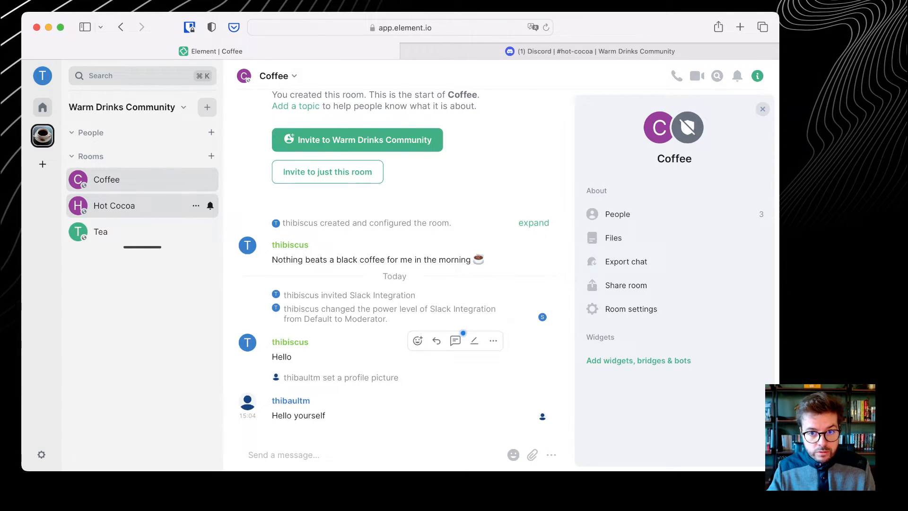
pyautogui.click(115, 206)
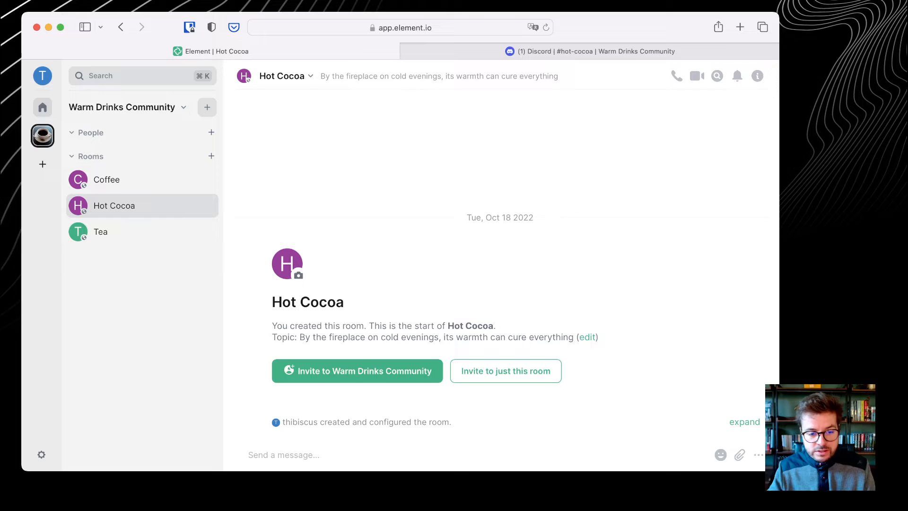
pyautogui.moveTo(287, 264)
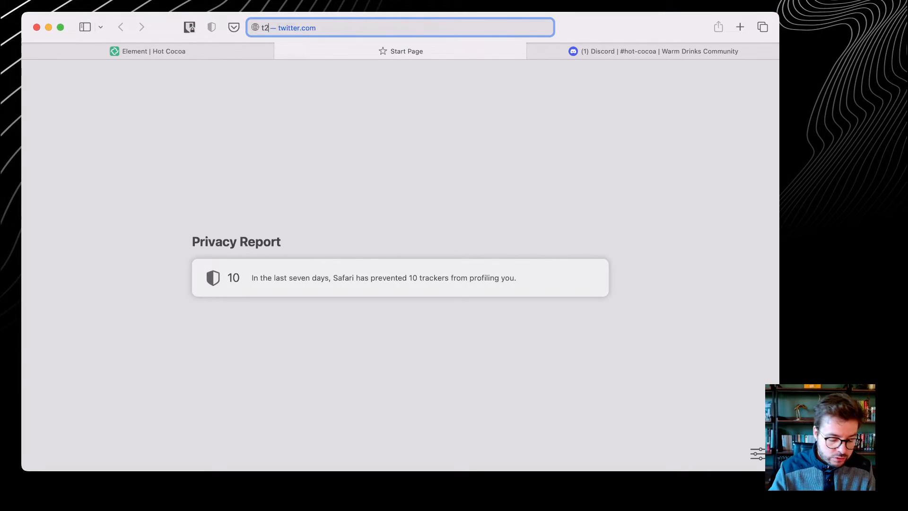
pyautogui.press('Return')
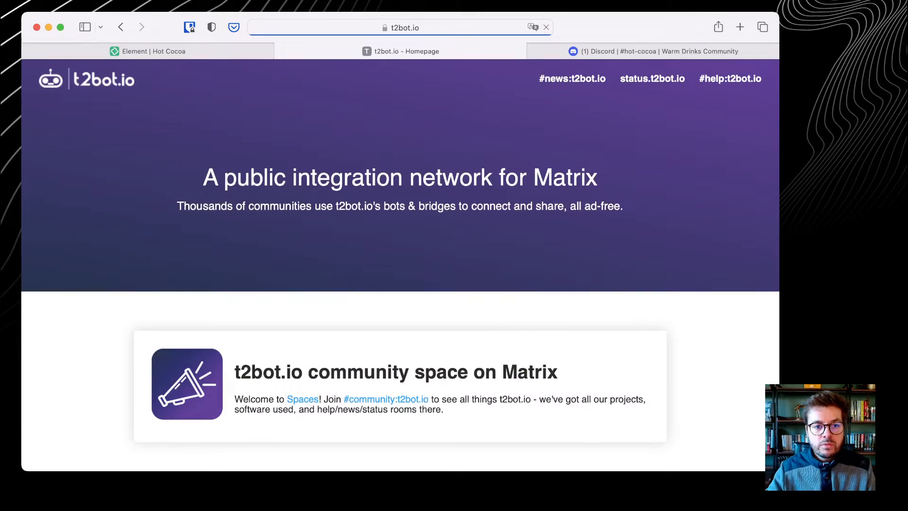
pyautogui.scroll(-3)
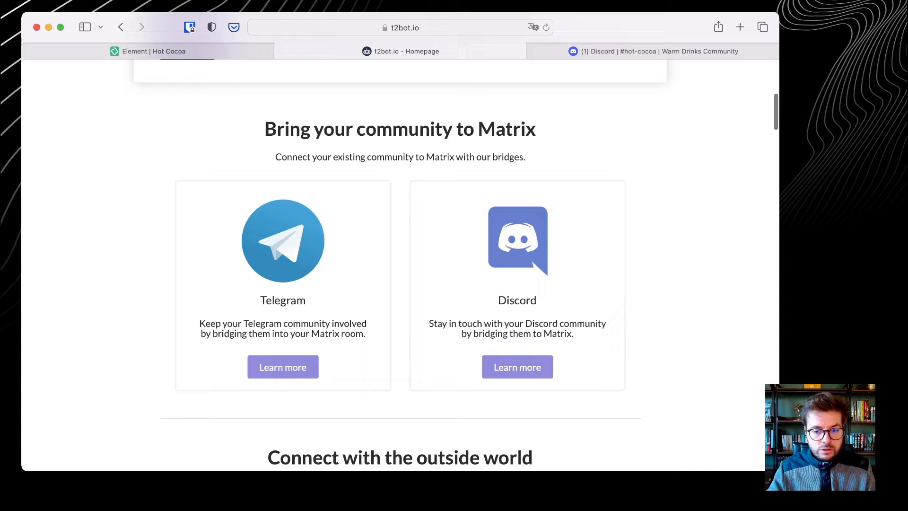
pyautogui.click(516, 367)
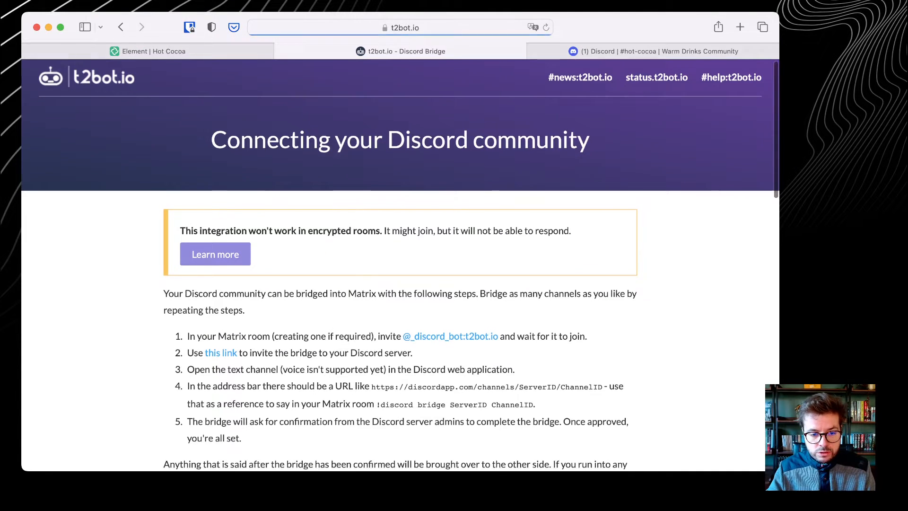
pyautogui.scroll(-3)
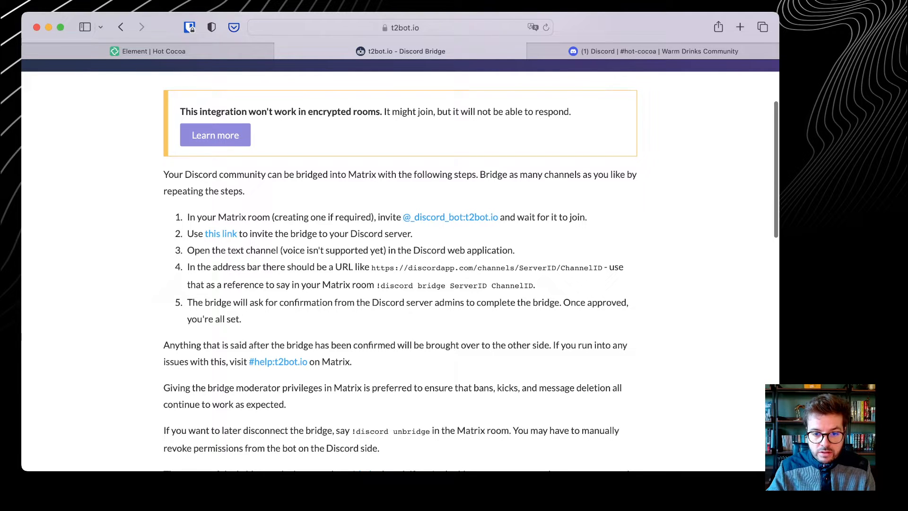
pyautogui.doubleClick(450, 216)
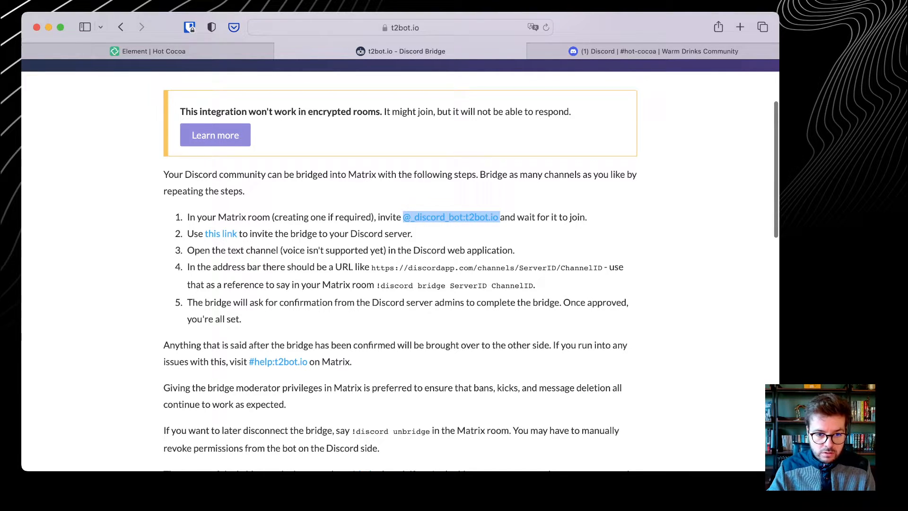
pyautogui.click(148, 51)
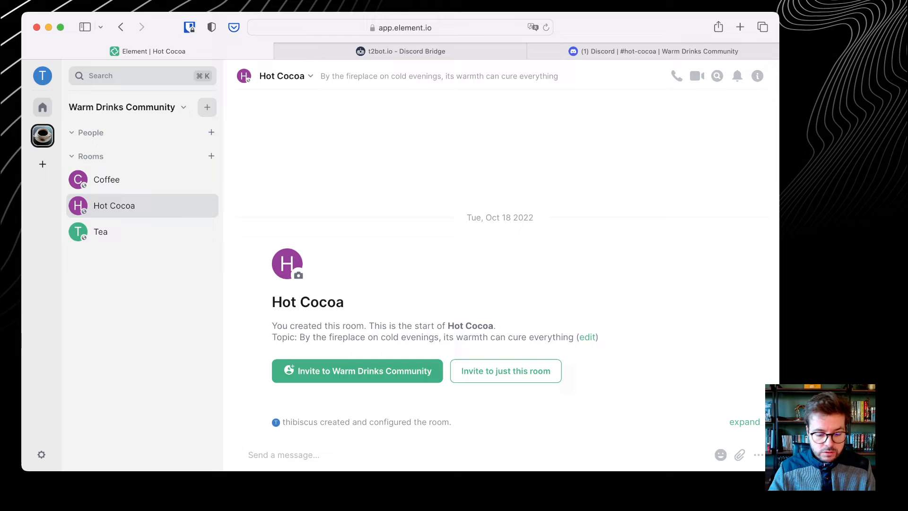
pyautogui.write('/invite')
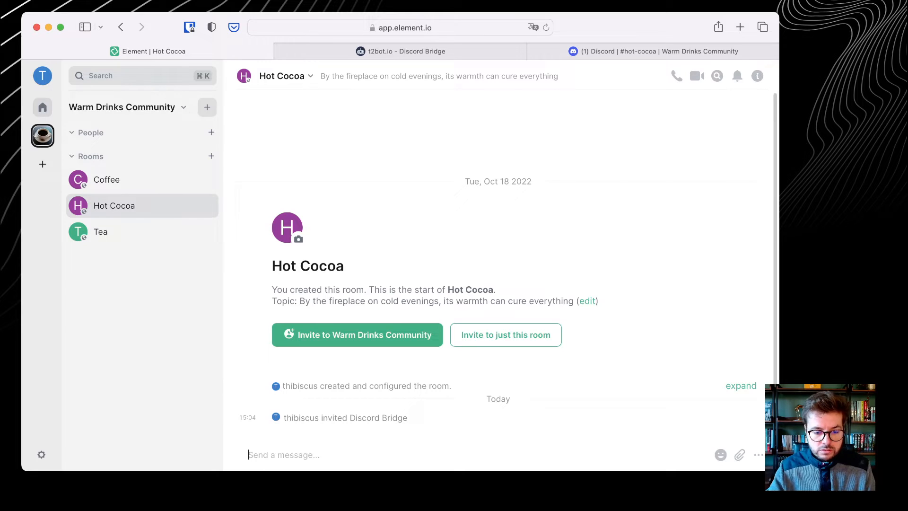
pyautogui.click(399, 51)
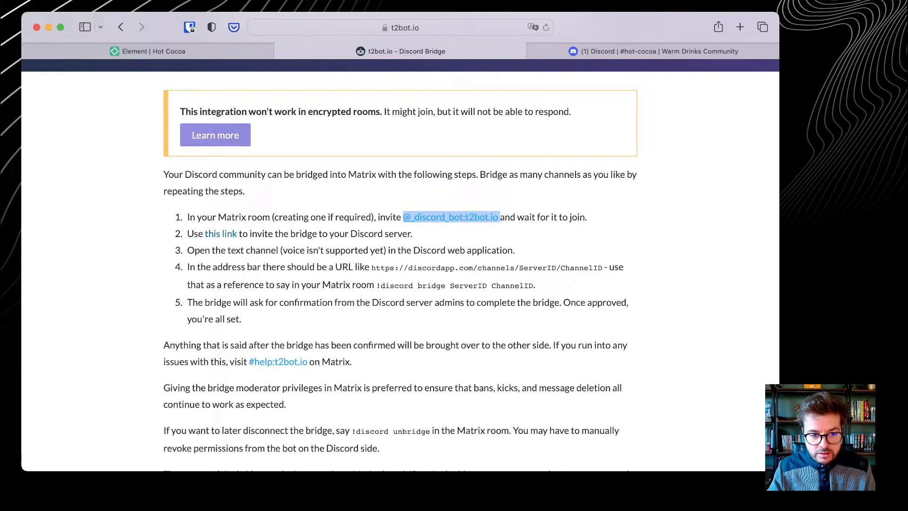
# Follow the invite link and choose Warm Drinks Community as the server for the bridge bot
pyautogui.click(221, 234)
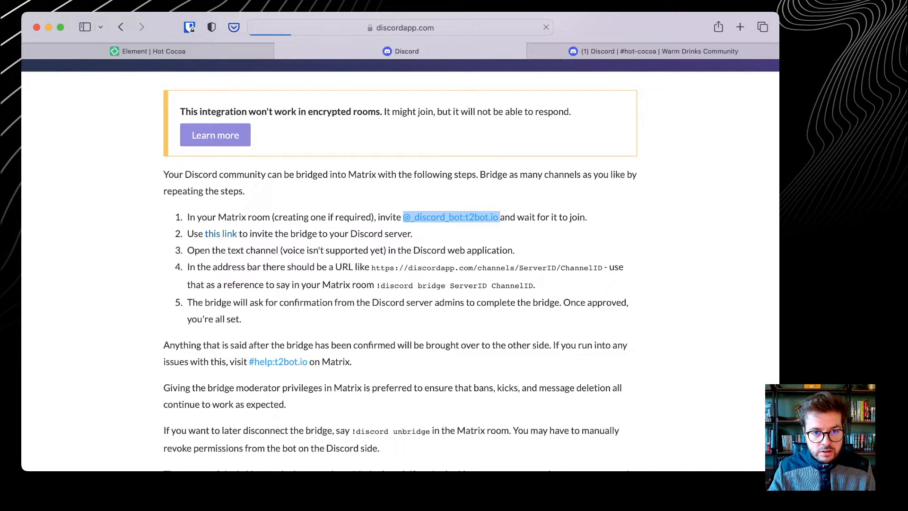
pyautogui.click(220, 234)
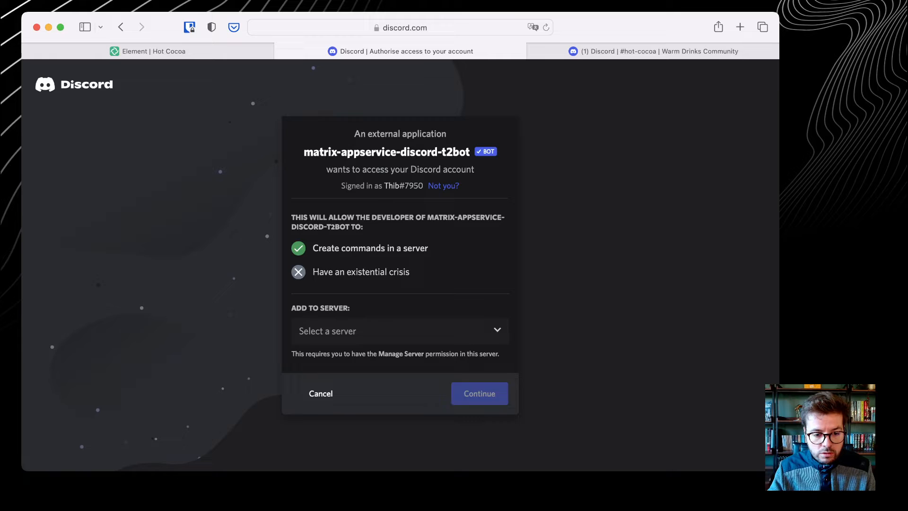
pyautogui.click(399, 331)
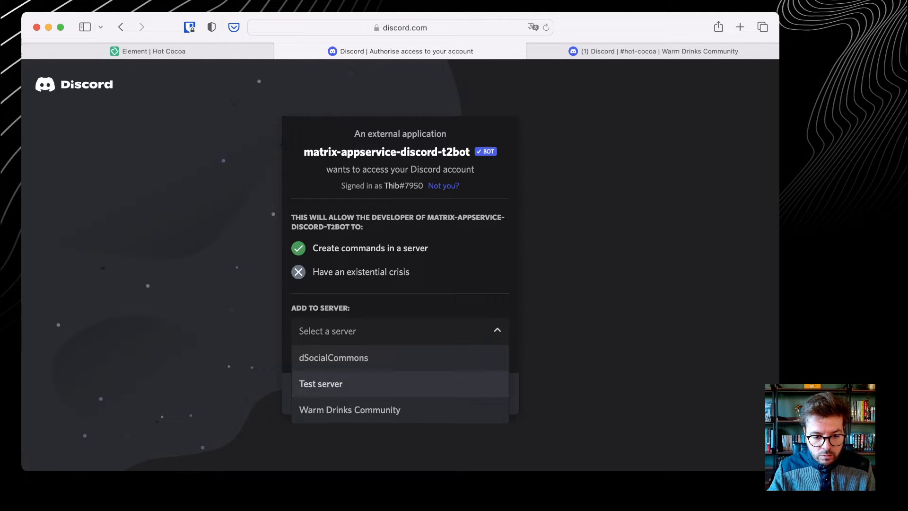
pyautogui.click(348, 410)
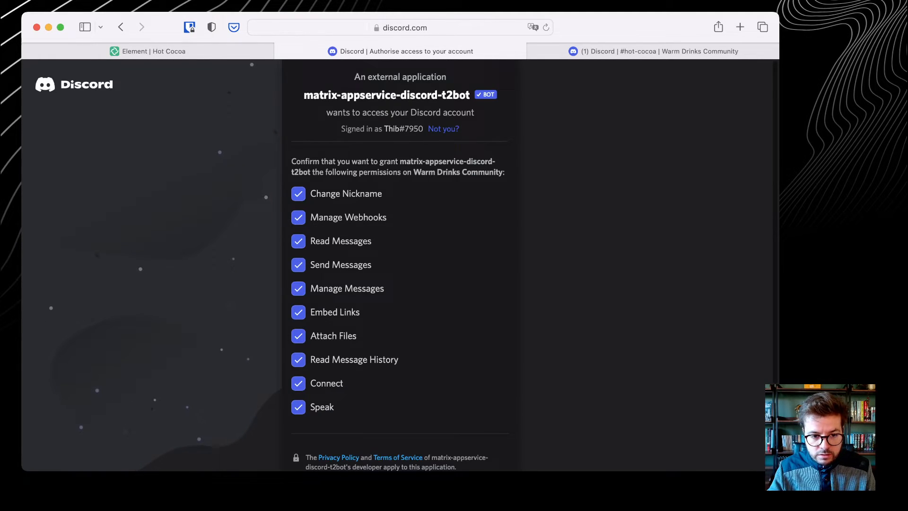
# Authorise the bridge bot's permissions on the server and navigate back to the t2bot.io homepage
pyautogui.scroll(-3)
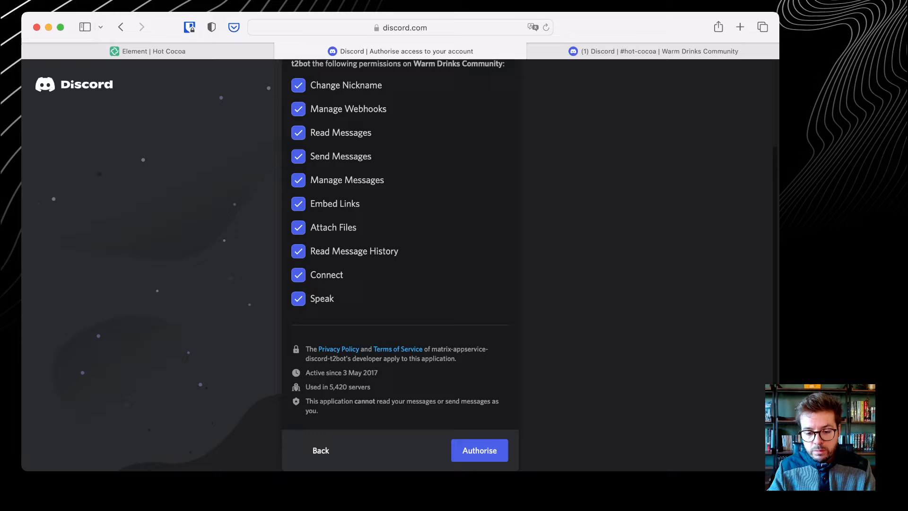
pyautogui.click(478, 450)
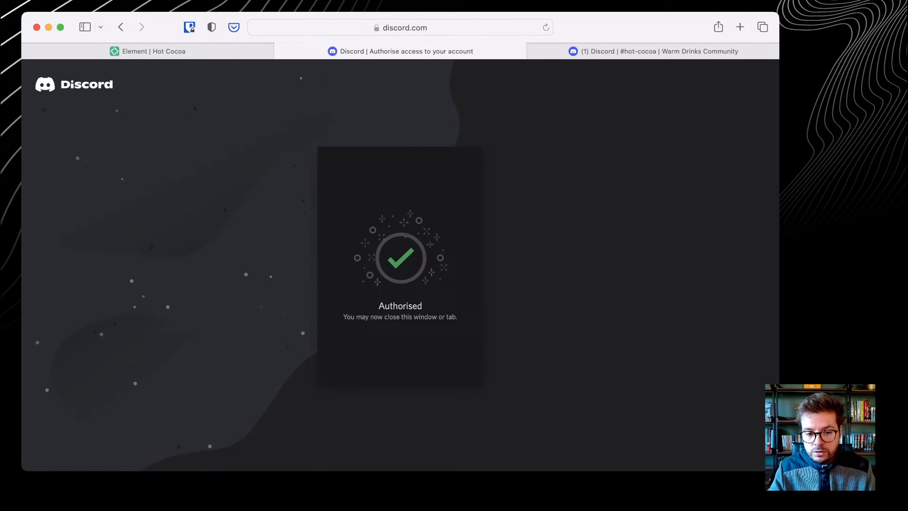
pyautogui.click(399, 27)
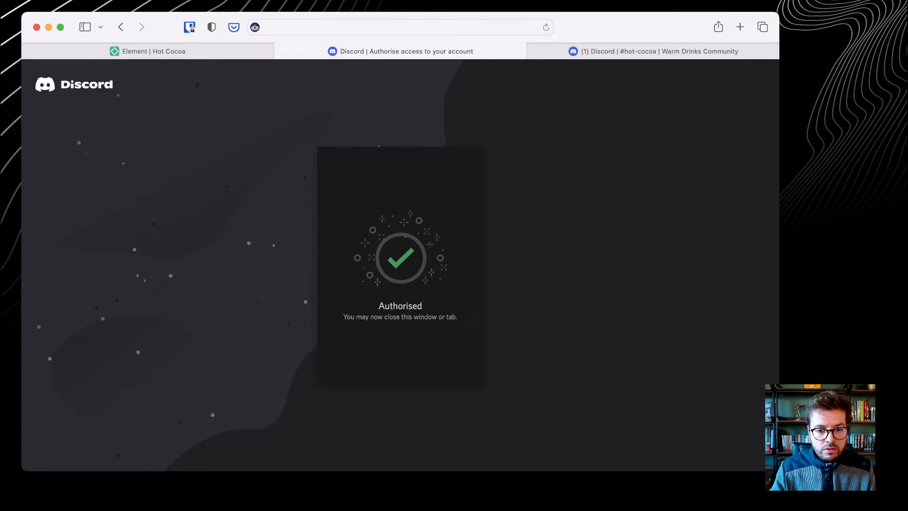
pyautogui.click(400, 52)
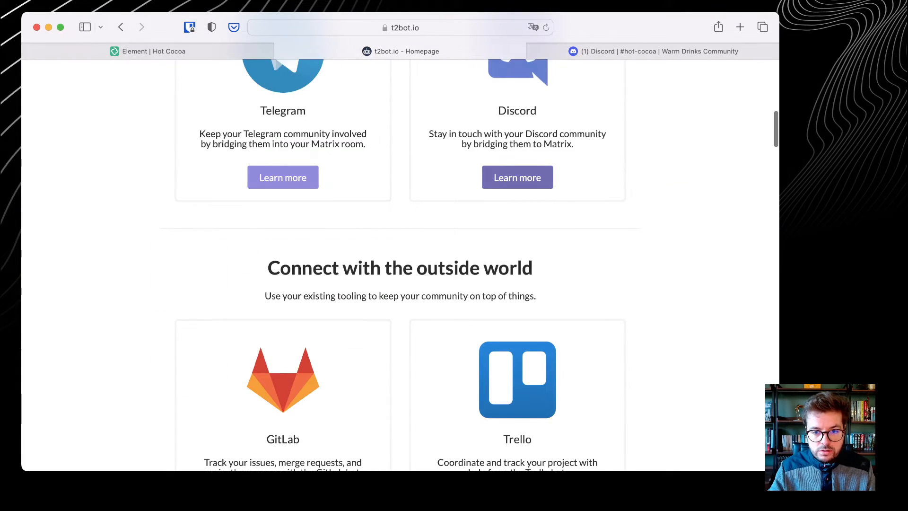
# Confirm Discord Bridge appears in Hot Cocoa's member list, reread the t2bot steps, and switch to Discord's #hot-cocoa
pyautogui.click(147, 51)
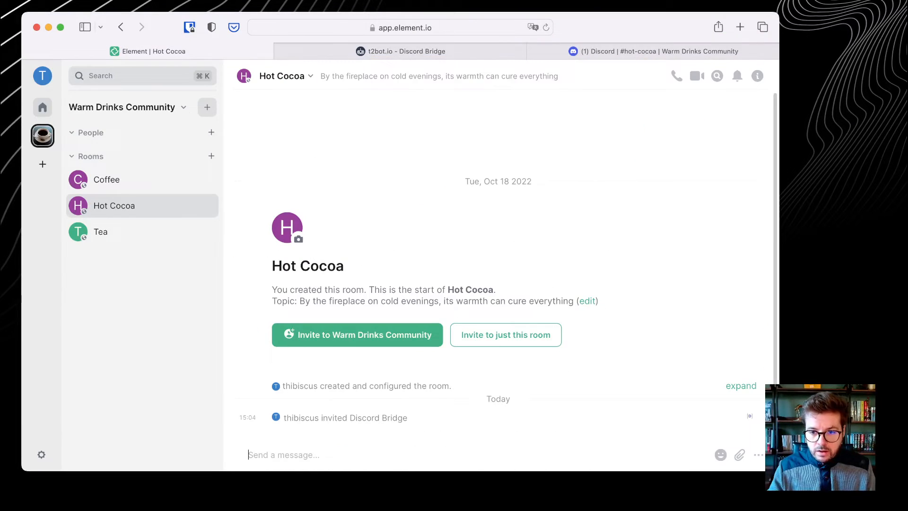
pyautogui.click(756, 76)
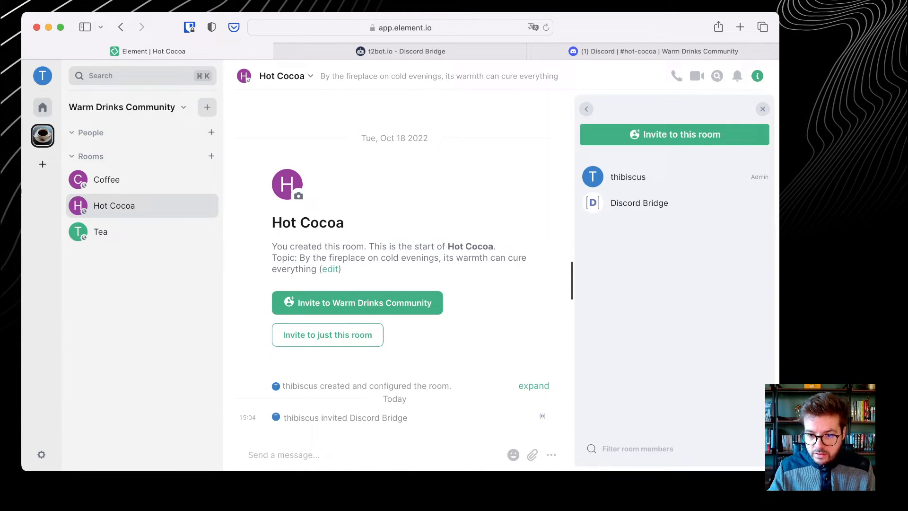
pyautogui.click(399, 51)
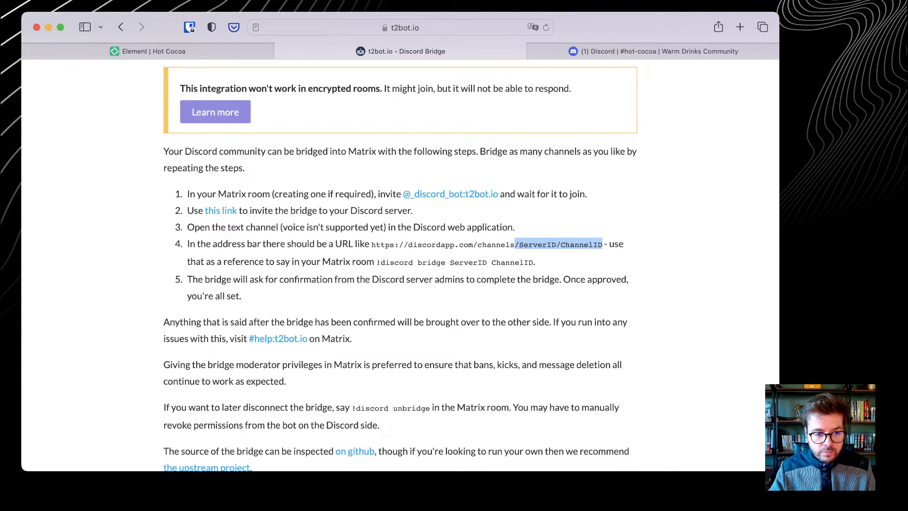
pyautogui.click(653, 51)
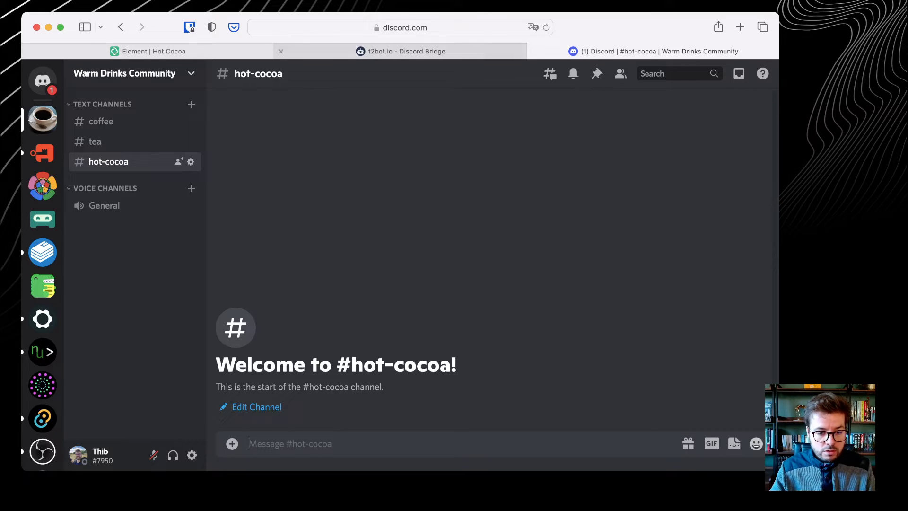
# Copy the ServerID/ChannelID portion of the #hot-cocoa address and return to the Hot Cocoa room
pyautogui.click(399, 27)
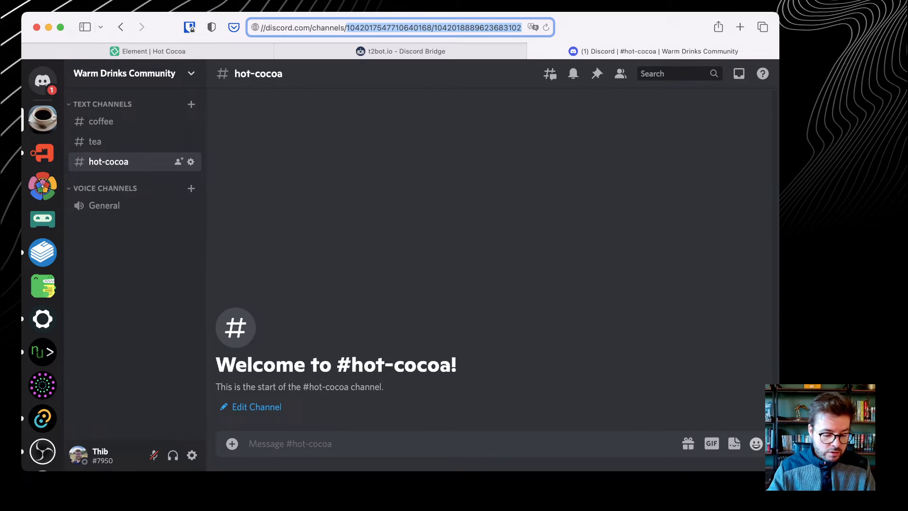
pyautogui.click(147, 51)
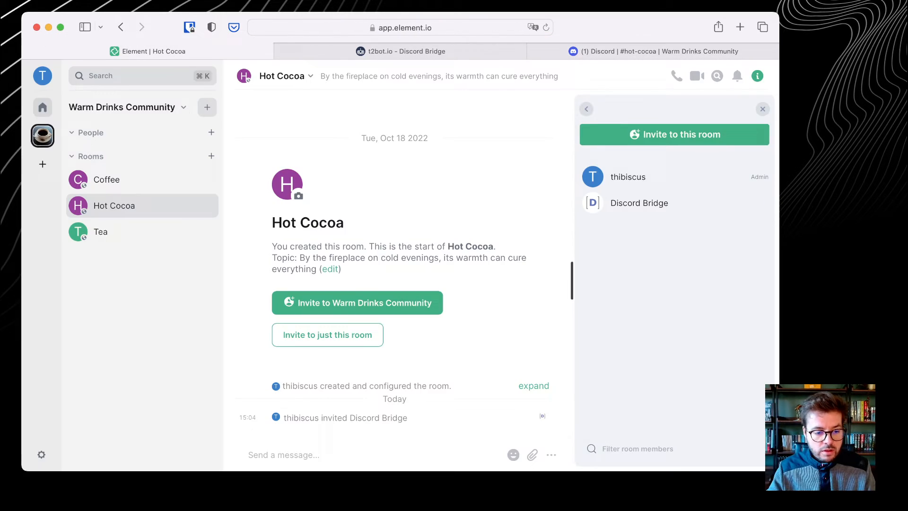
pyautogui.write('1042017547710640168/1042018889623683102')
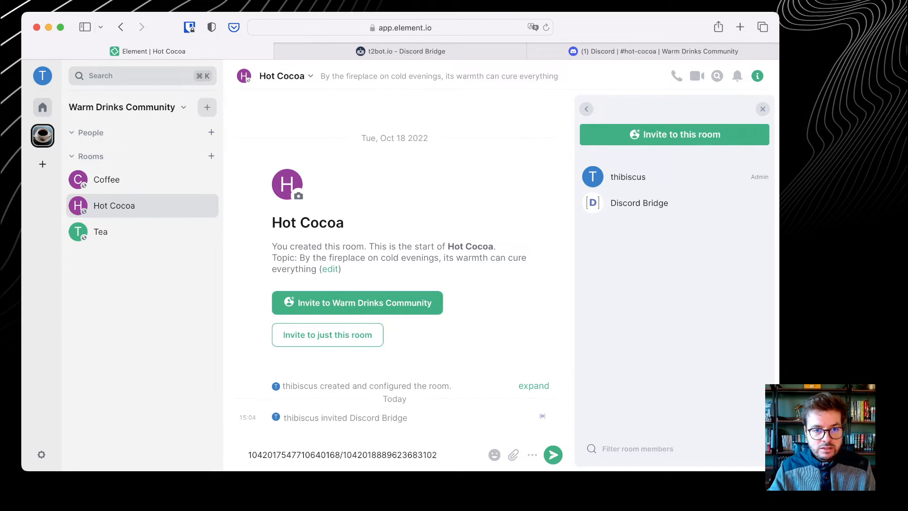
pyautogui.click(400, 51)
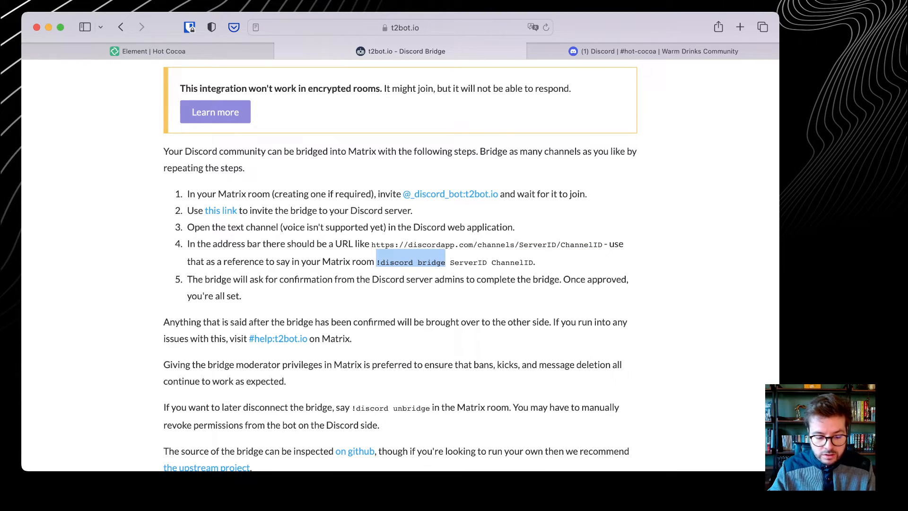
pyautogui.click(148, 51)
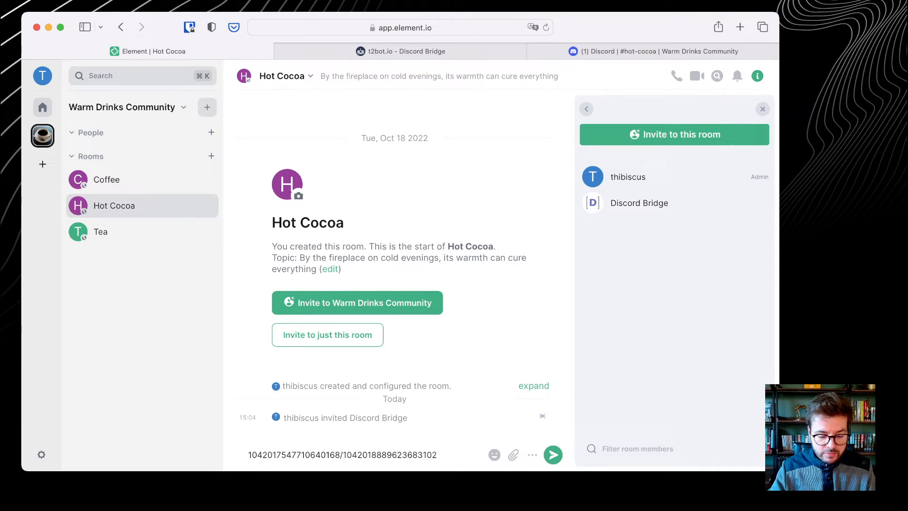
pyautogui.write('!discord bridge')
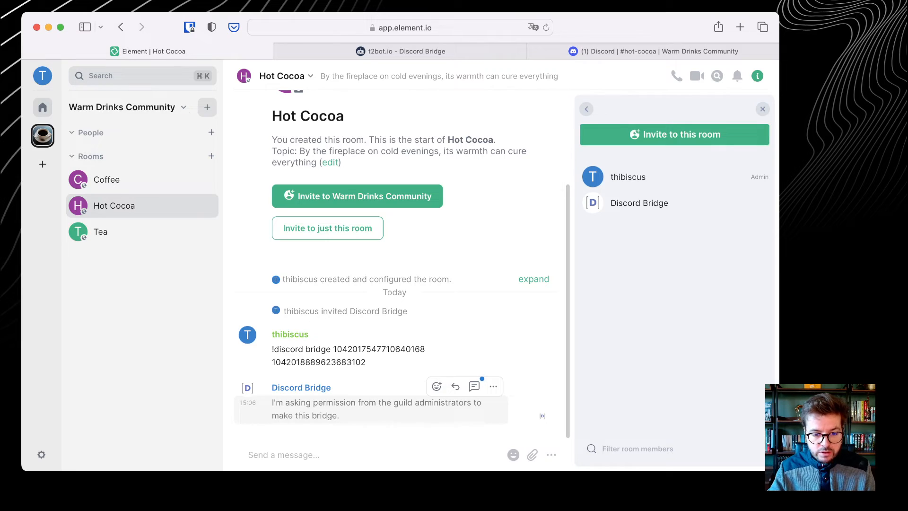
pyautogui.click(399, 51)
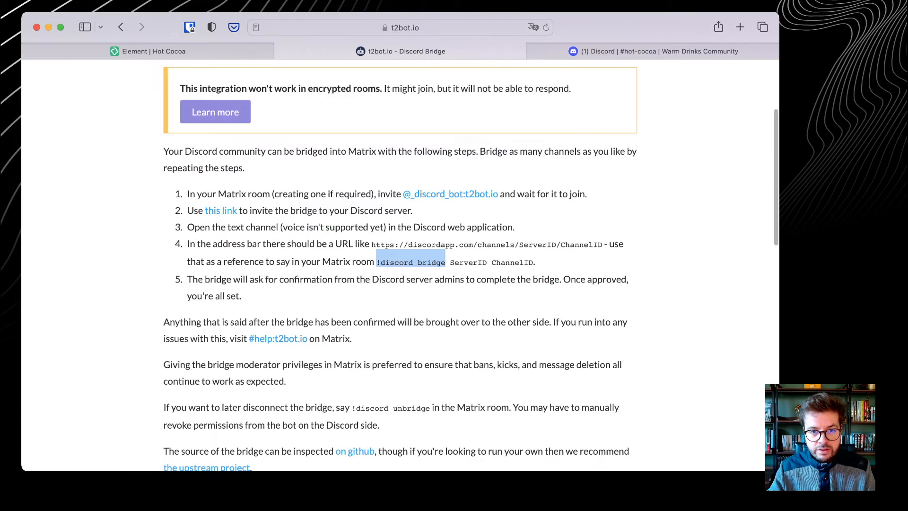
pyautogui.click(653, 51)
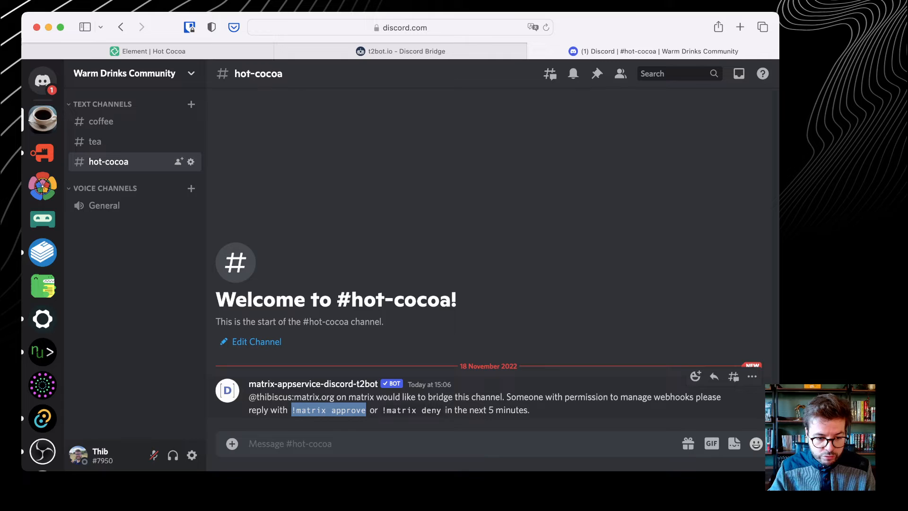
# Send '!matrix approve' in #hot-cocoa so t2bot confirms the bridge, then return to the t2bot steps
pyautogui.write('!matrix approve')
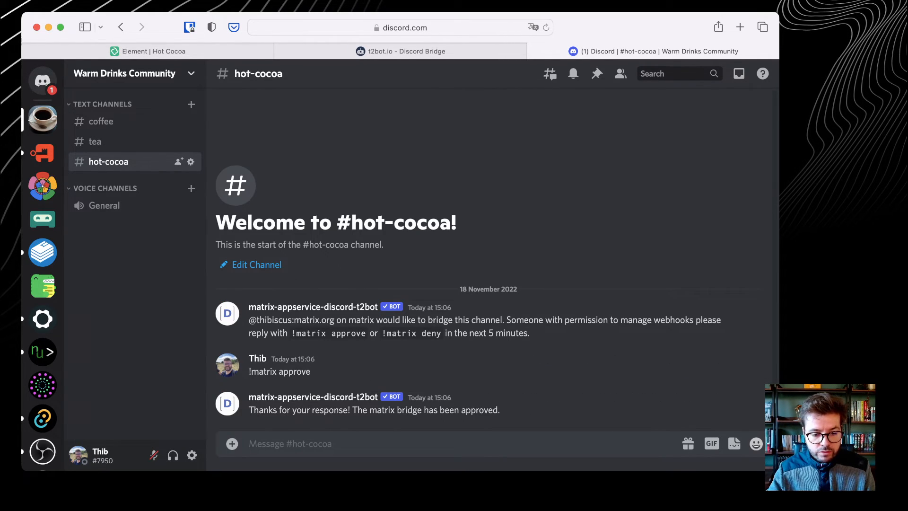
pyautogui.click(401, 51)
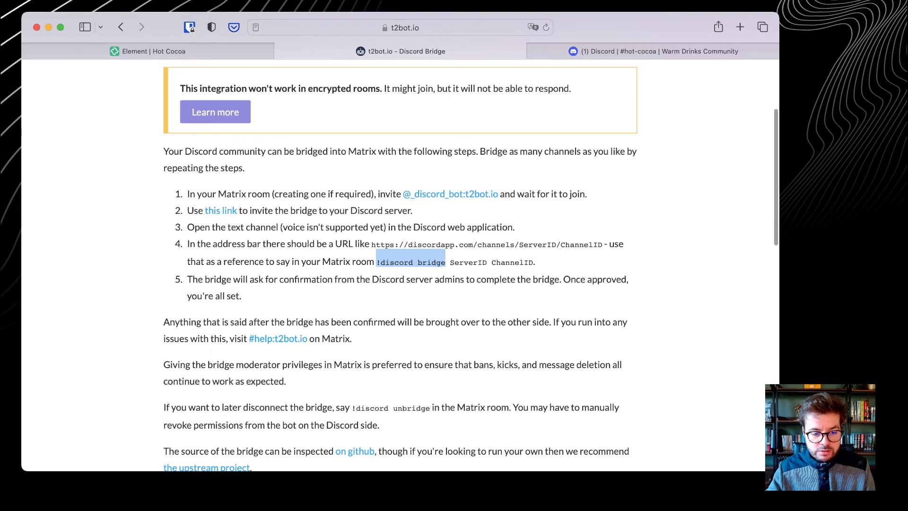
# Send 'Hello Discord' in the bridged Hot Cocoa room and switch to the Discord tab
pyautogui.click(148, 51)
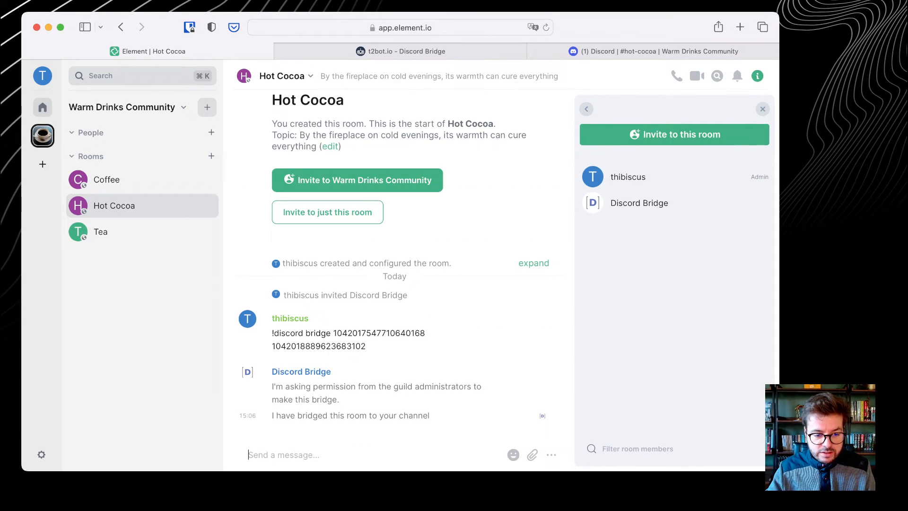
pyautogui.write('H')
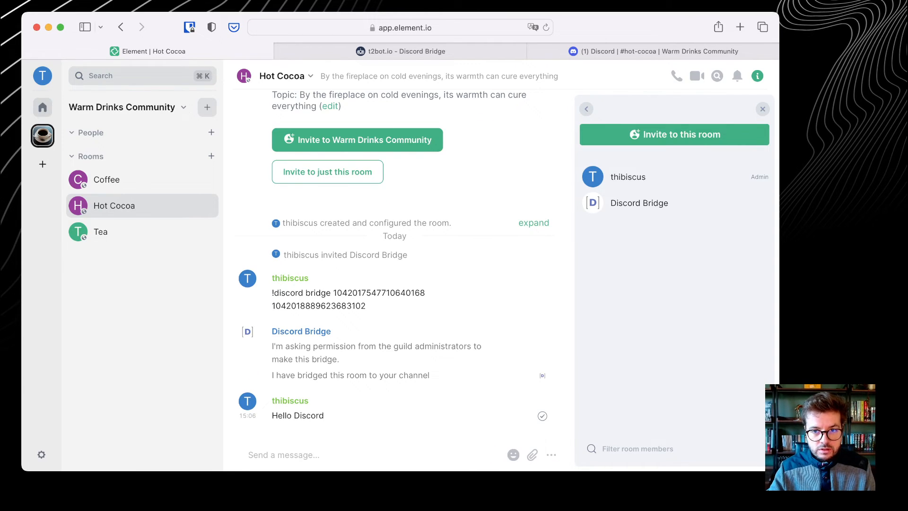
pyautogui.click(652, 51)
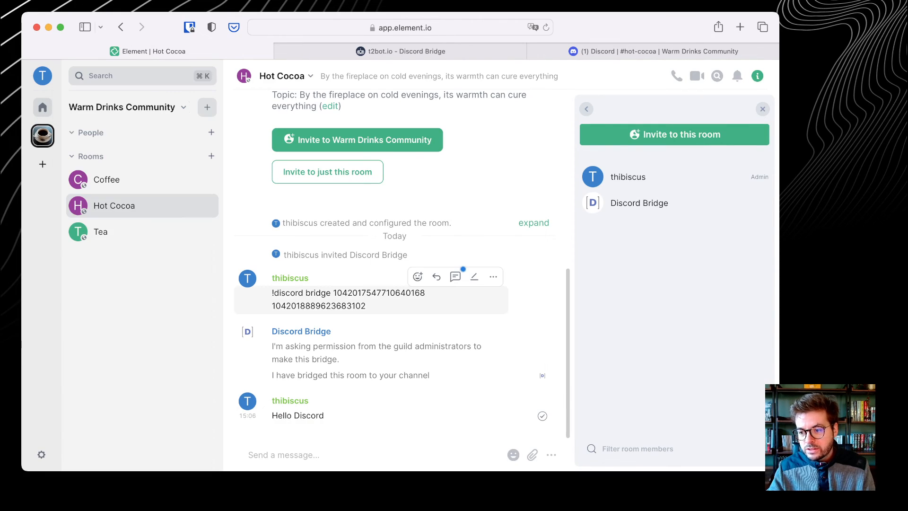
# Reply 'Hello yourself' in Discord's #hot-cocoa and verify it arrives in Element's Hot Cocoa room
pyautogui.click(652, 51)
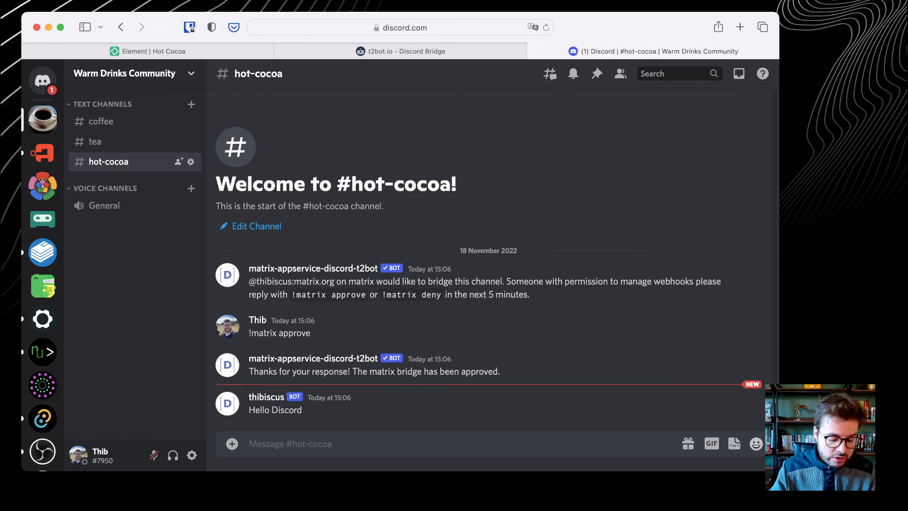
pyautogui.write('Hell')
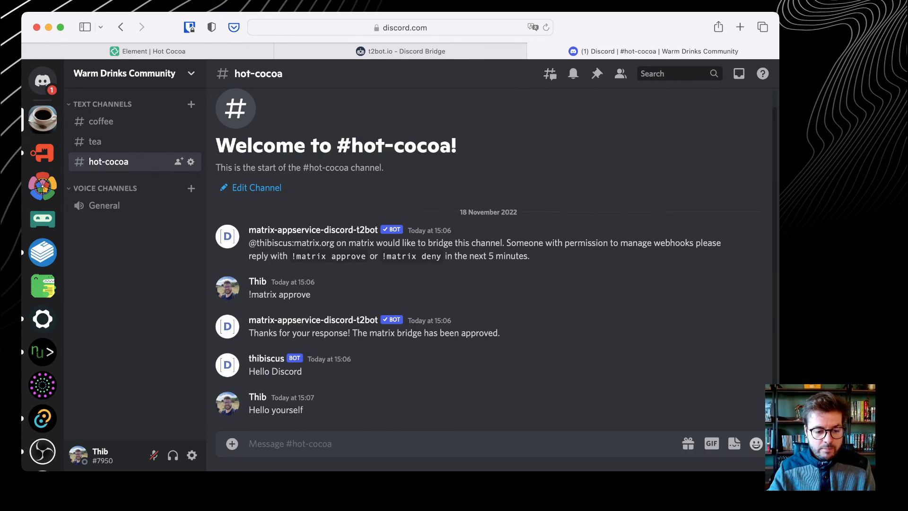
pyautogui.click(147, 51)
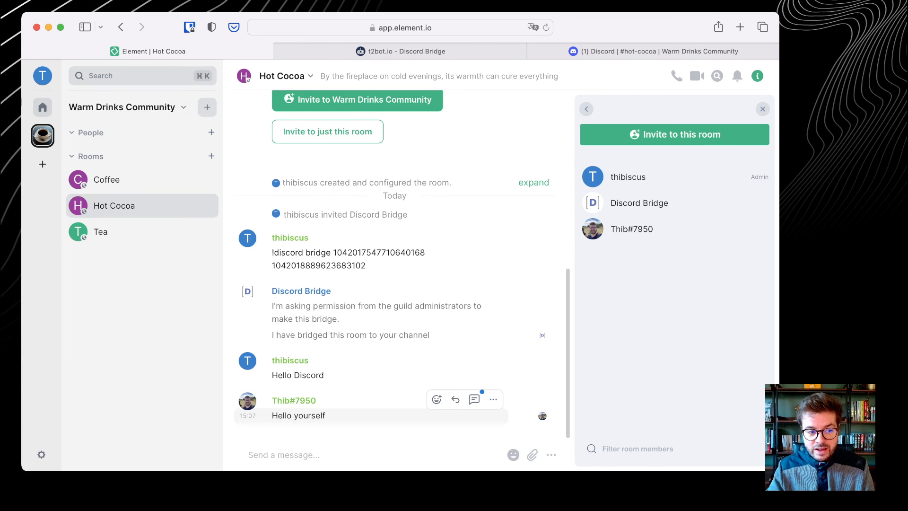
pyautogui.moveTo(296, 374)
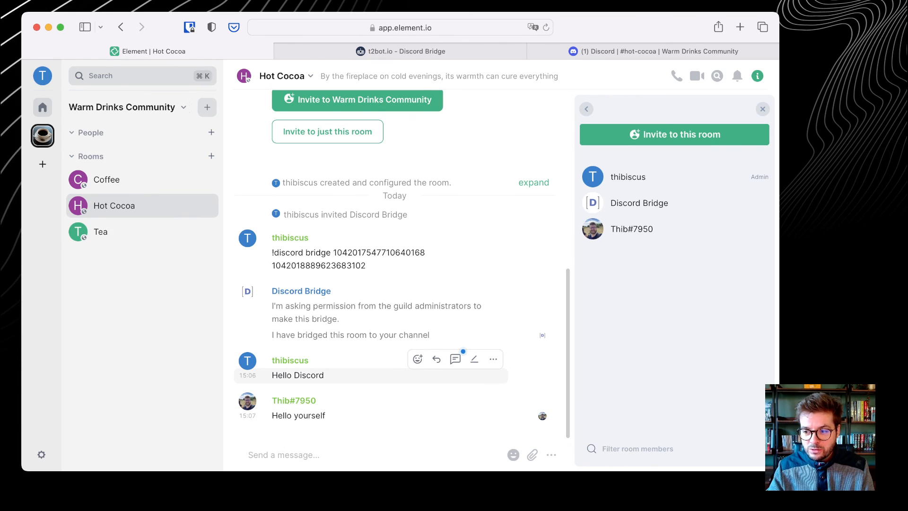